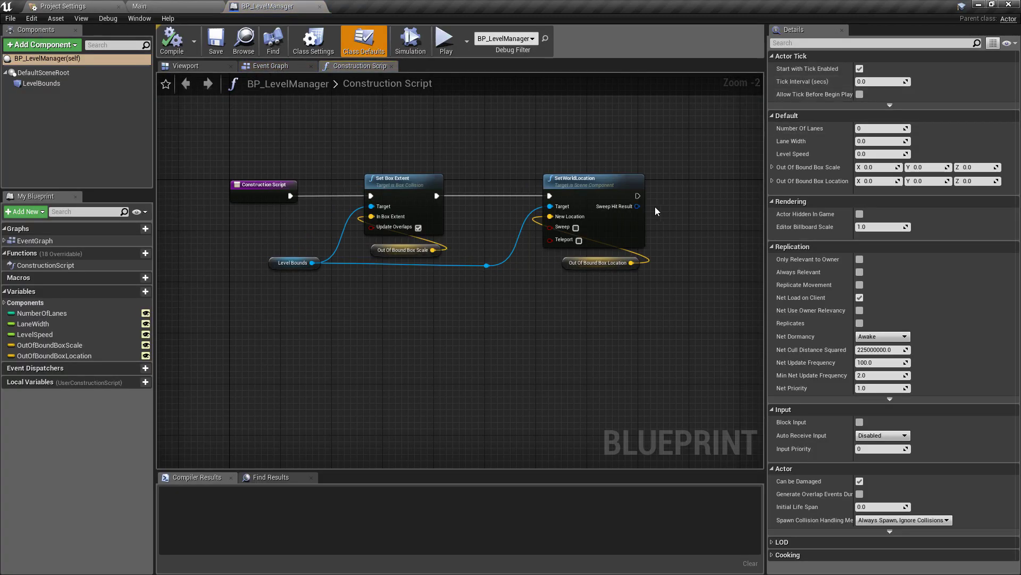
# - In the Event Graph, select the LevelBounds component and scroll Details to its Events section
pyautogui.click(268, 66)
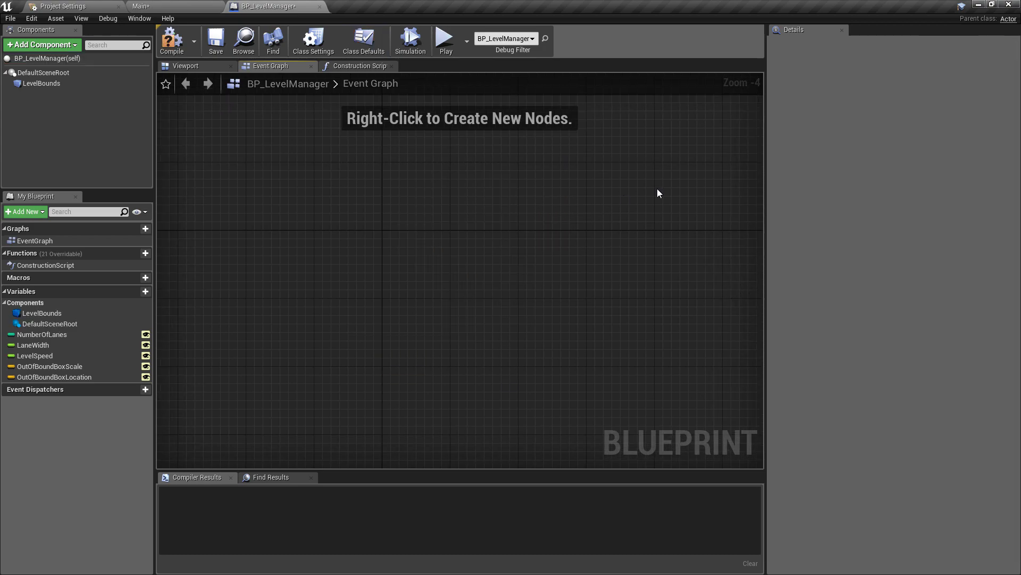
pyautogui.click(42, 83)
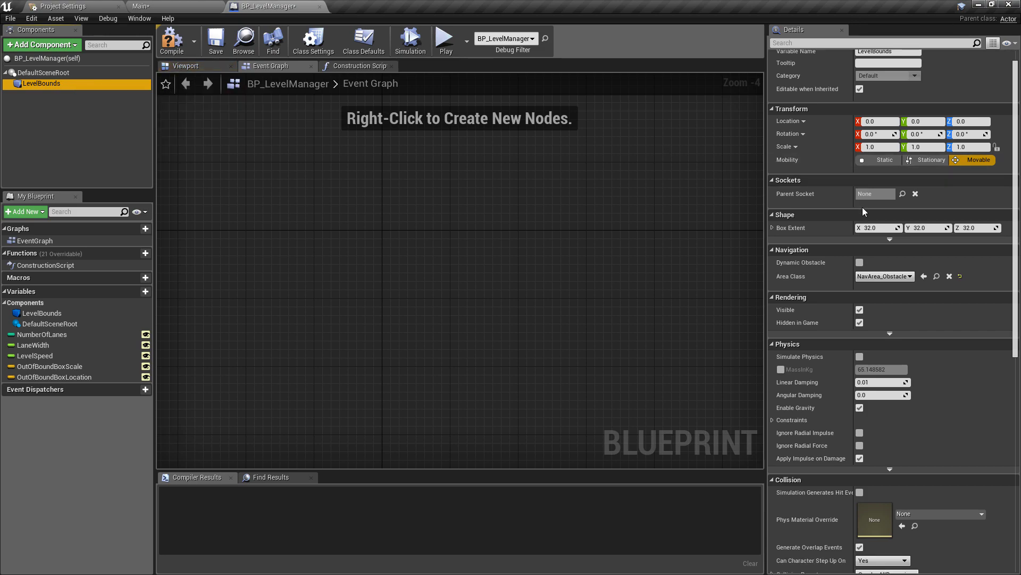
pyautogui.scroll(-3)
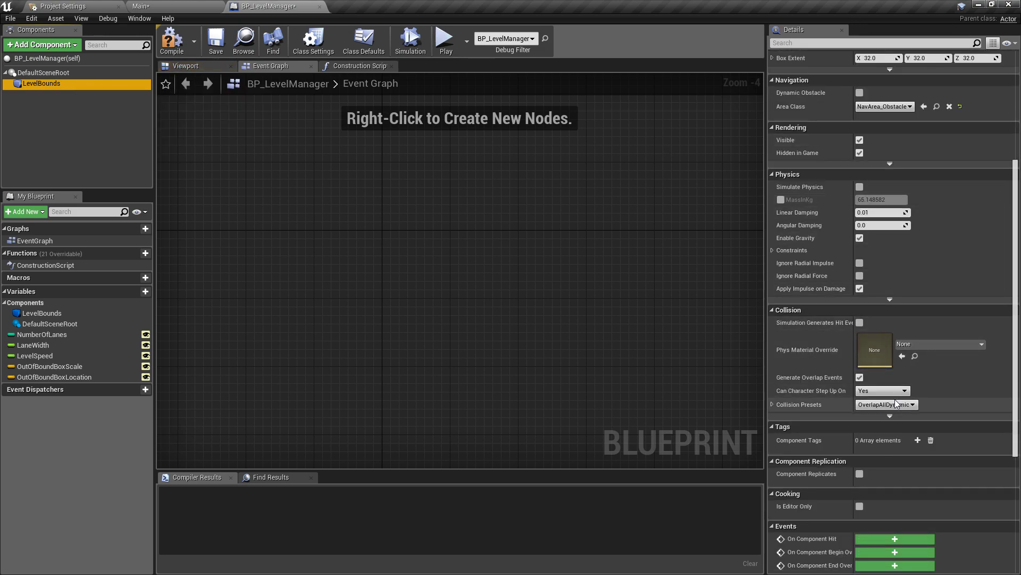
pyautogui.scroll(-3)
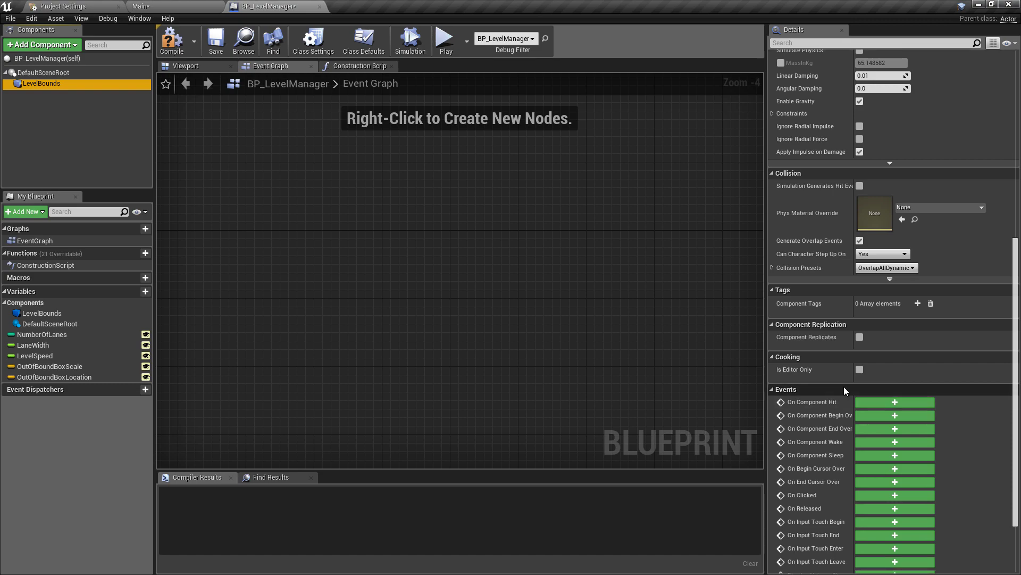
pyautogui.moveTo(862, 435)
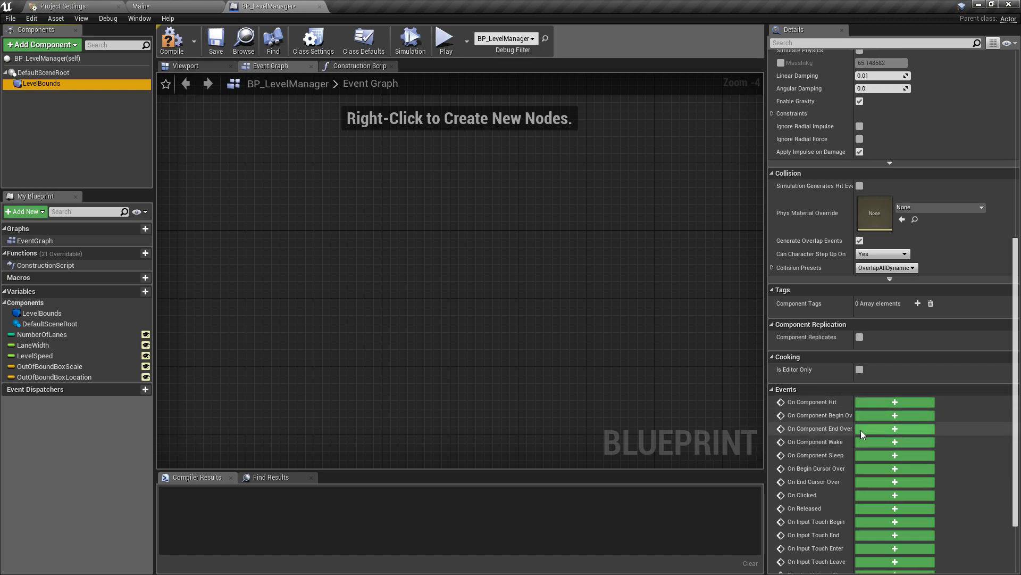
pyautogui.moveTo(890, 416)
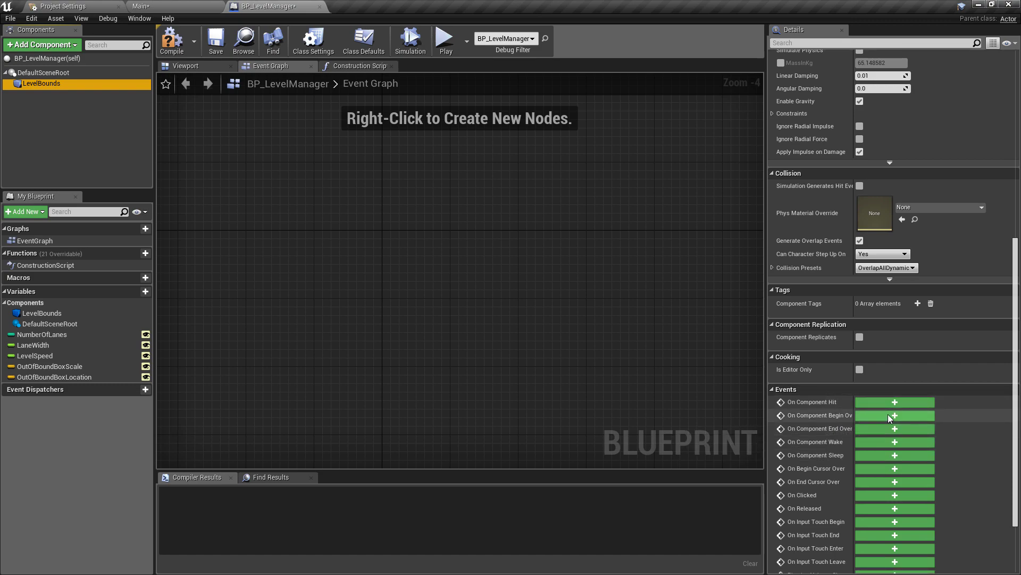
# - Add an On Component Begin Overlap event whose Other Actor calls Return Parent
pyautogui.click(893, 416)
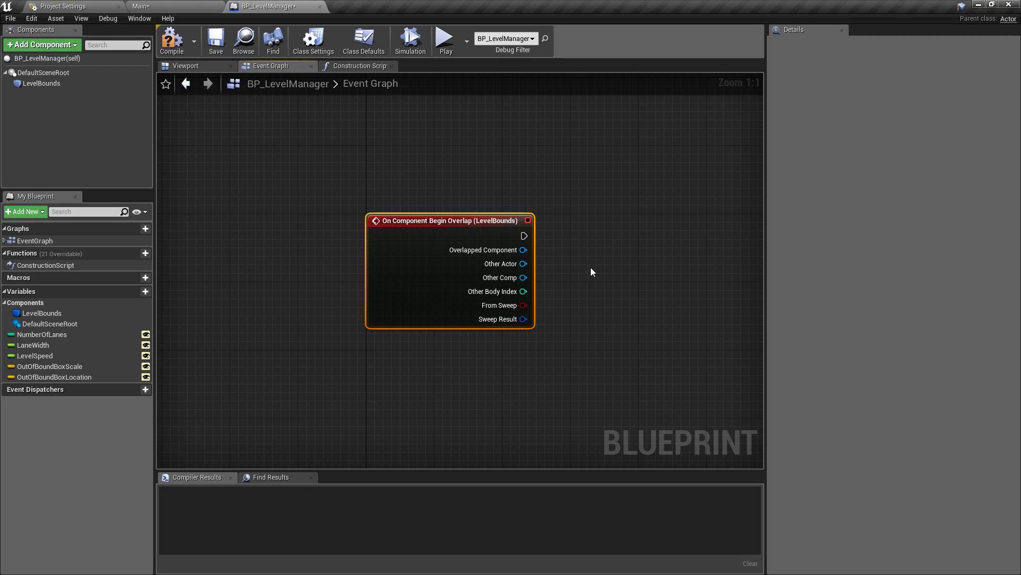
pyautogui.moveTo(522, 264)
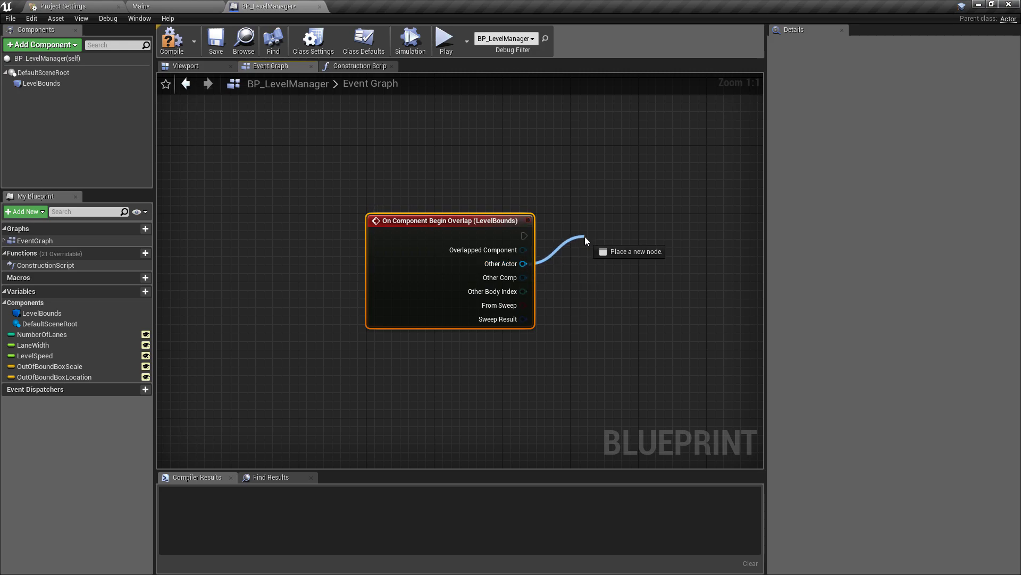
pyautogui.click(586, 239)
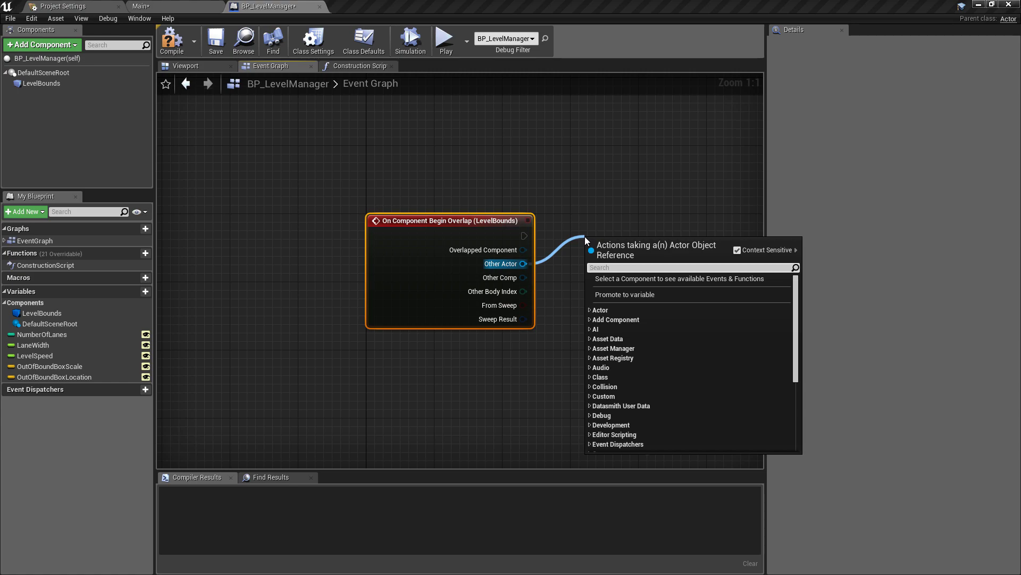
pyautogui.write('return')
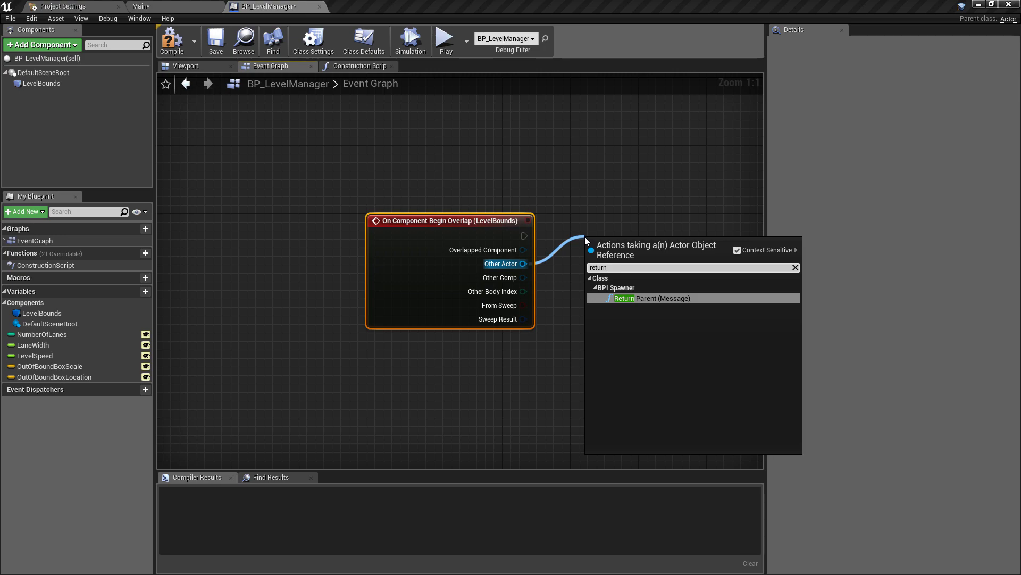
pyautogui.moveTo(670, 298)
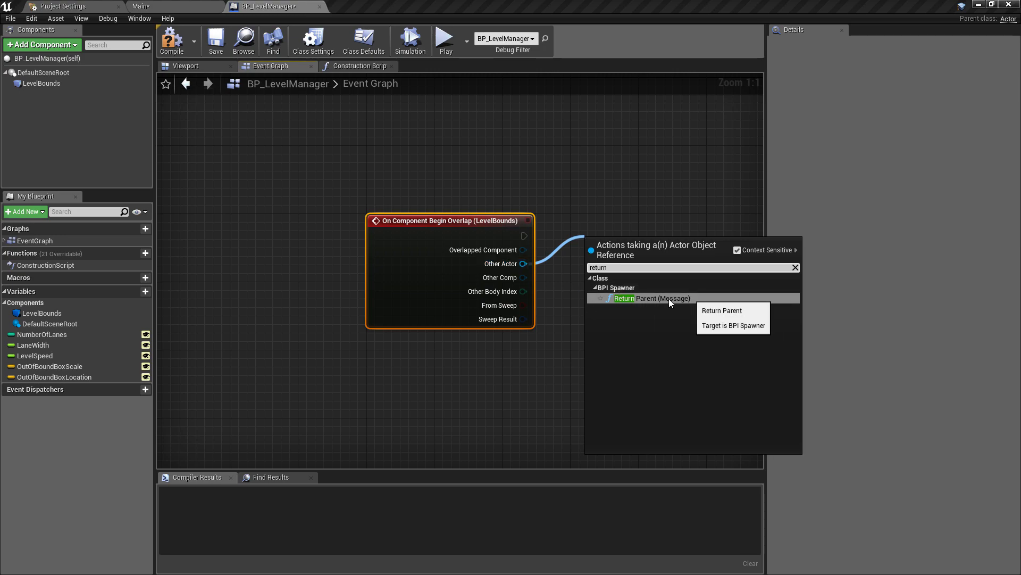
pyautogui.click(623, 298)
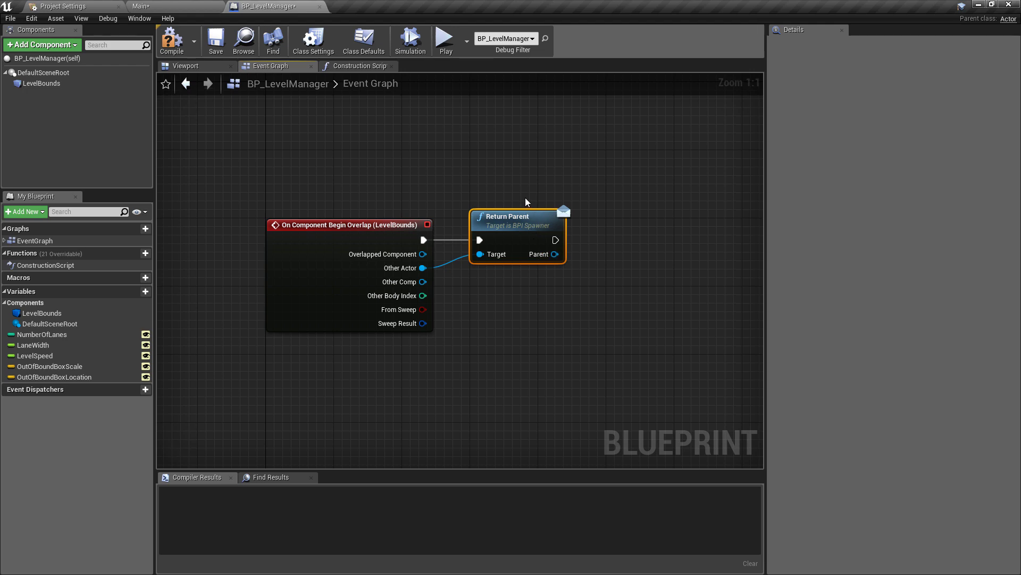
pyautogui.moveTo(582, 281)
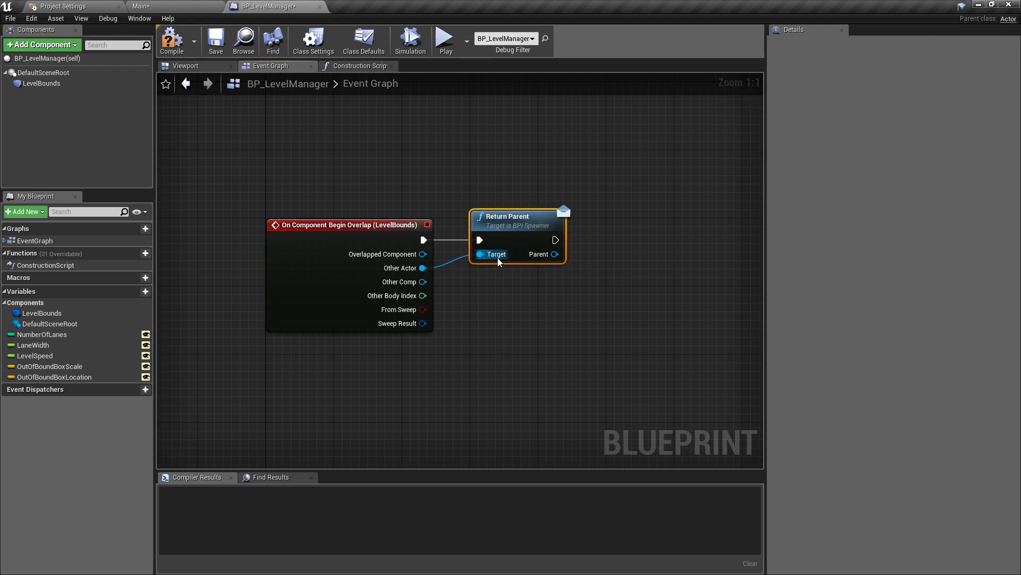
pyautogui.moveTo(629, 231)
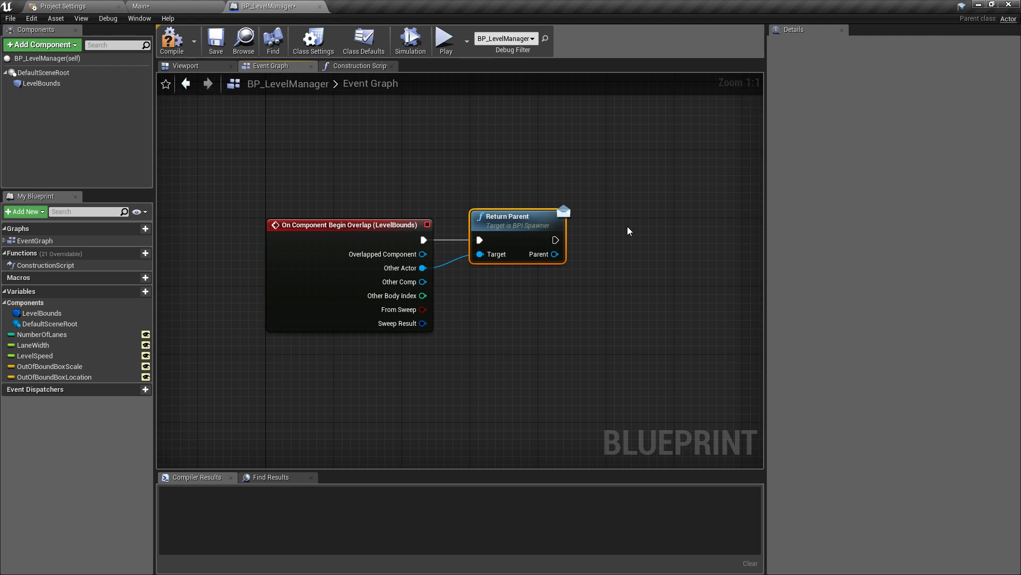
pyautogui.moveTo(579, 223)
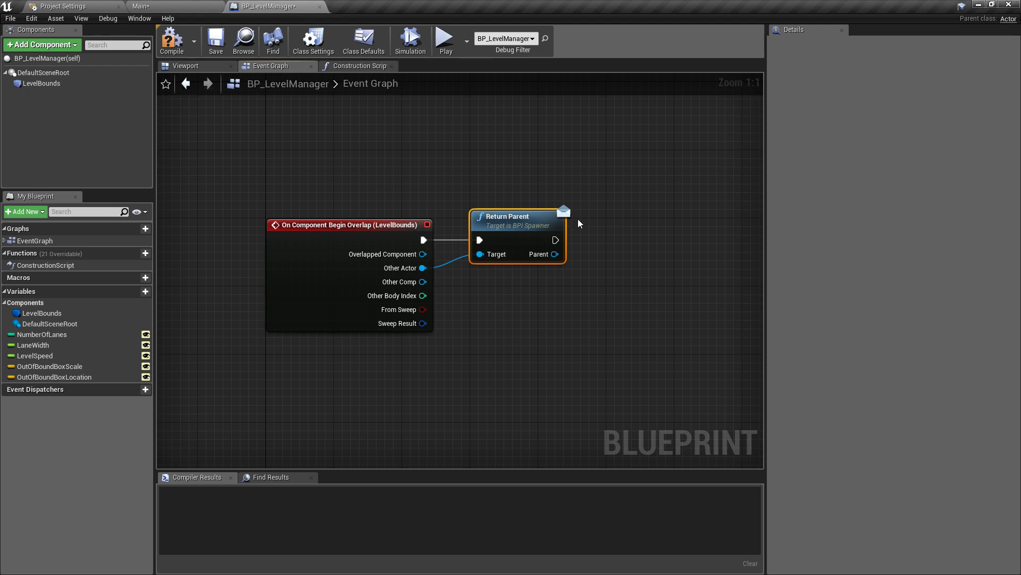
pyautogui.moveTo(567, 243)
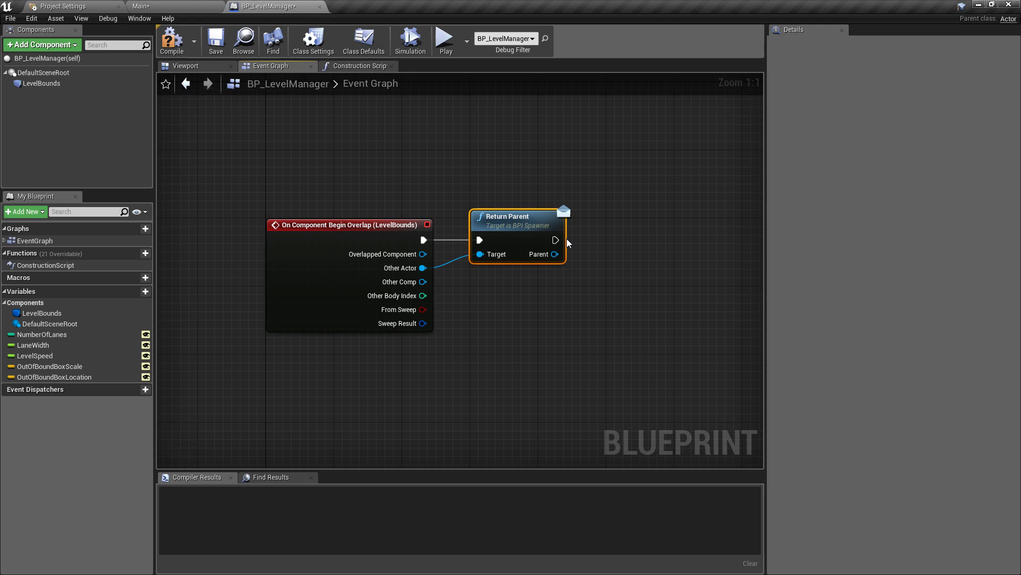
pyautogui.moveTo(588, 244)
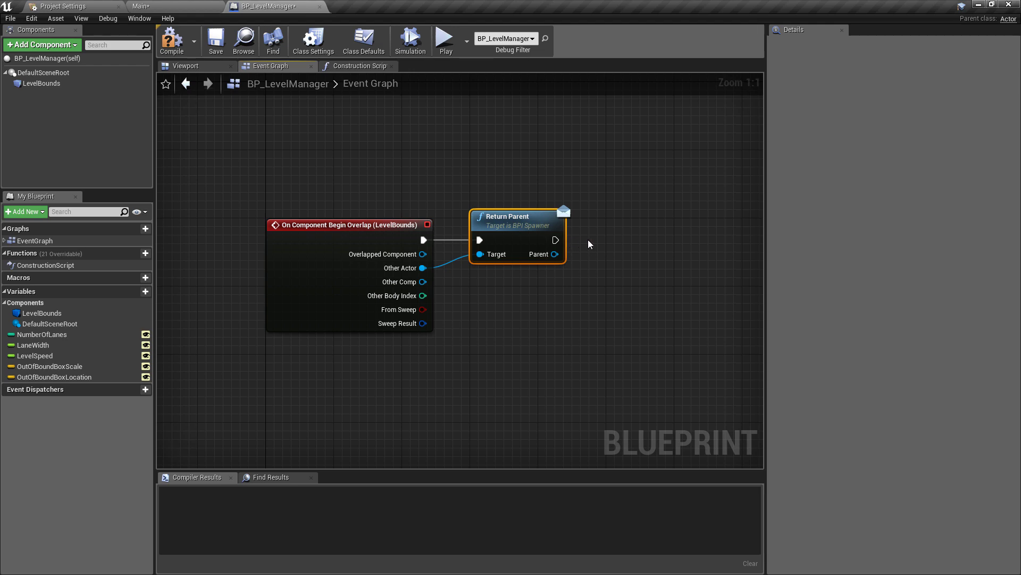
# - Feed Return Parent's Parent output into an Is Valid macro, then start a new action from Parent
pyautogui.click(594, 242)
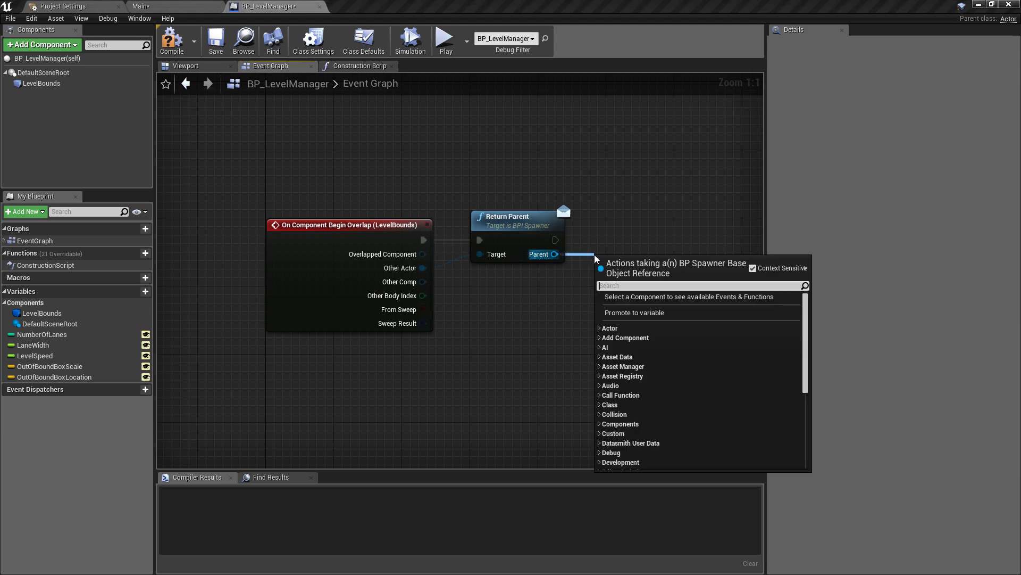
pyautogui.write('isval')
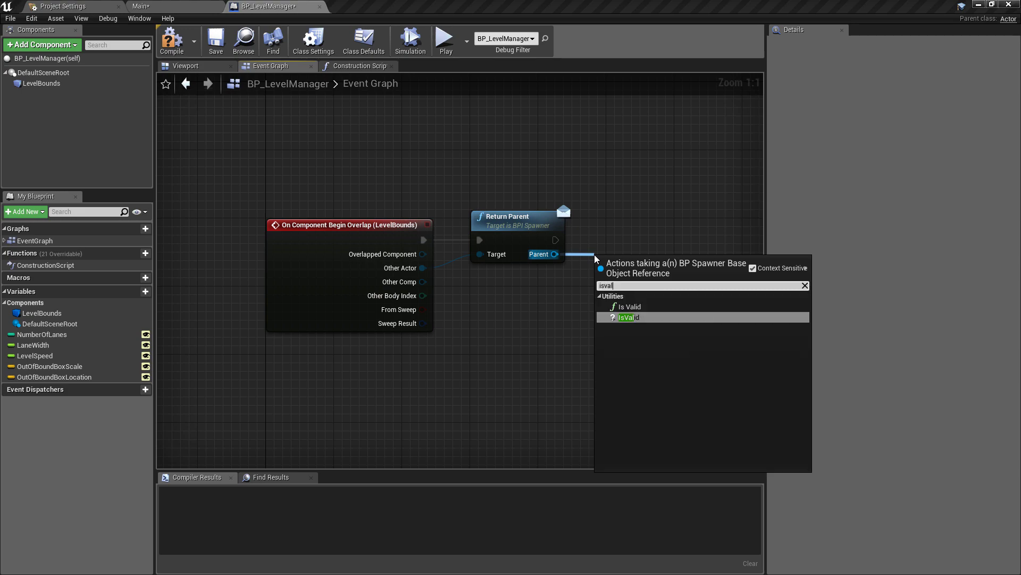
pyautogui.click(627, 317)
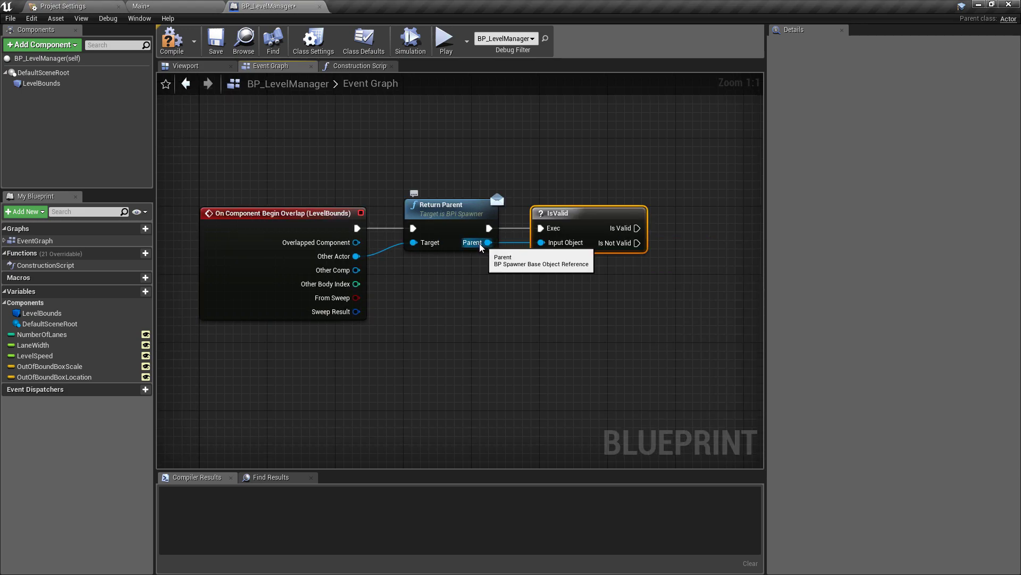
pyautogui.moveTo(512, 248)
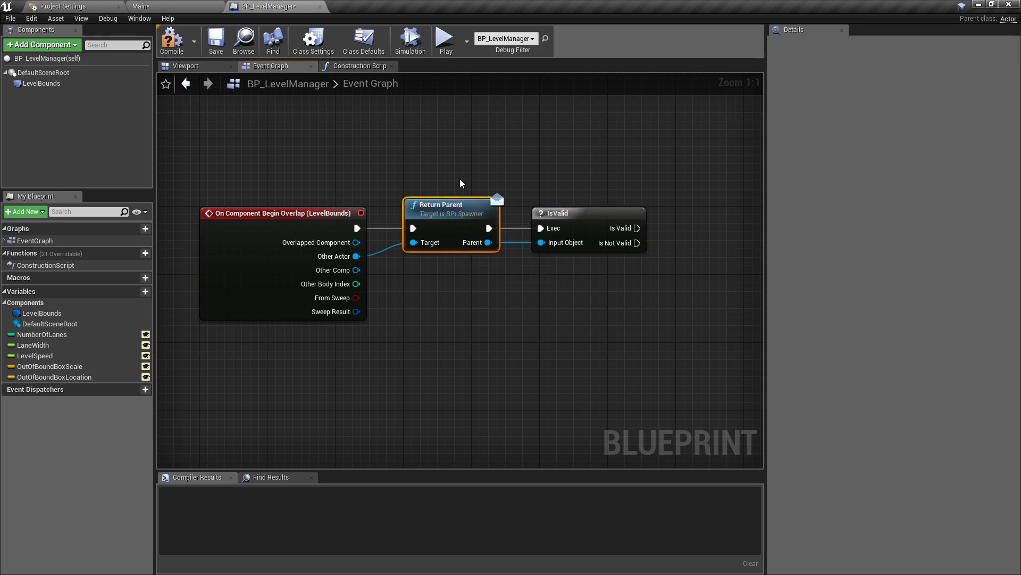
pyautogui.moveTo(493, 261)
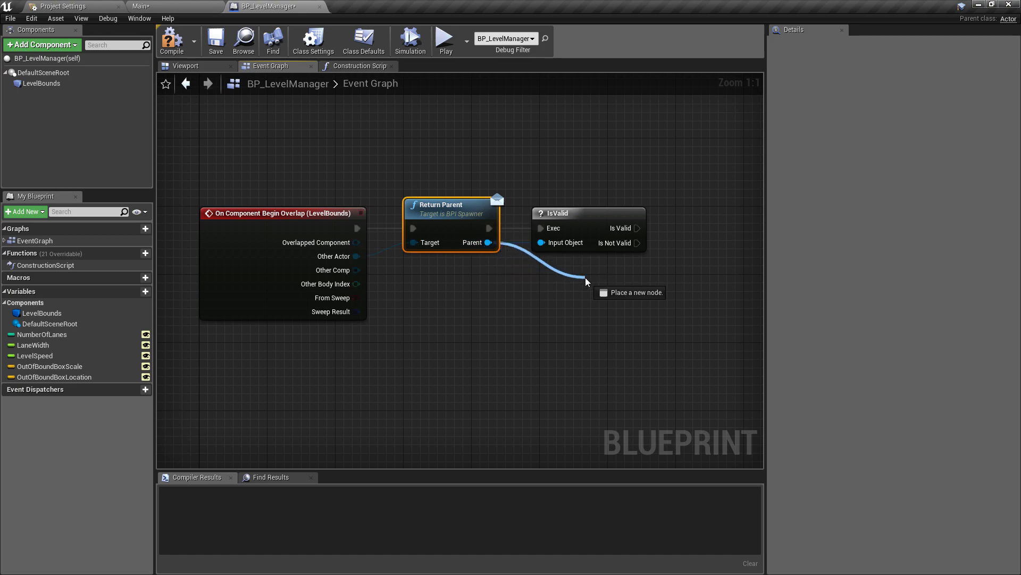
pyautogui.click(585, 281)
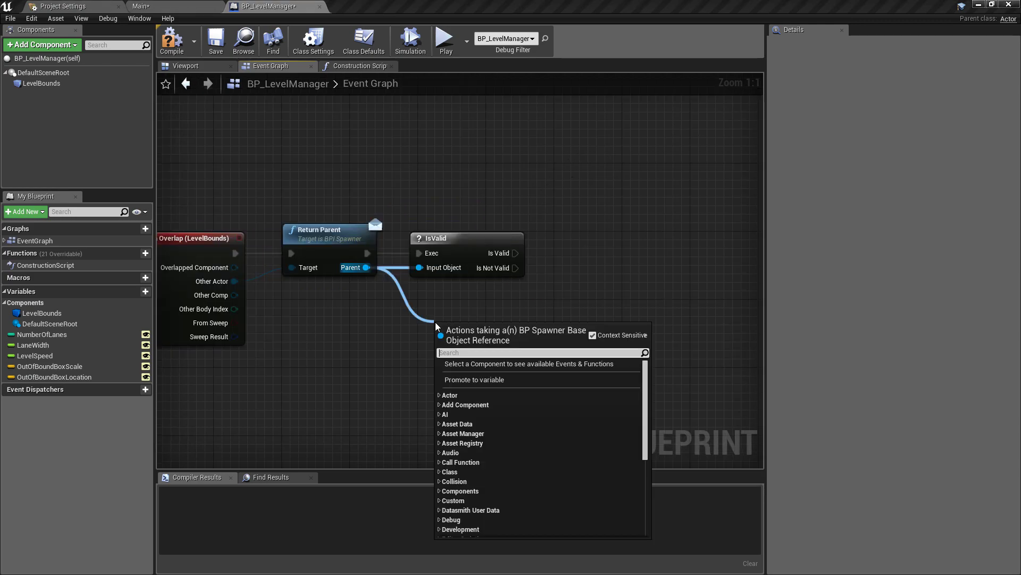
# - Call Spawned Actor Hit Bounds on the valid parent, passing Other Actor as Out Of Bounds Actor
pyautogui.click(495, 332)
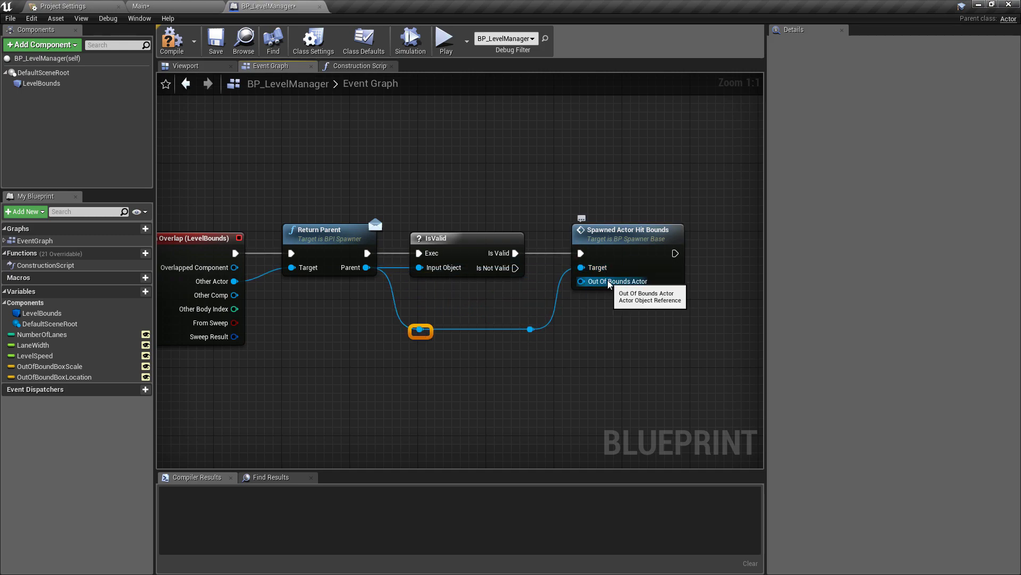
pyautogui.moveTo(593, 289)
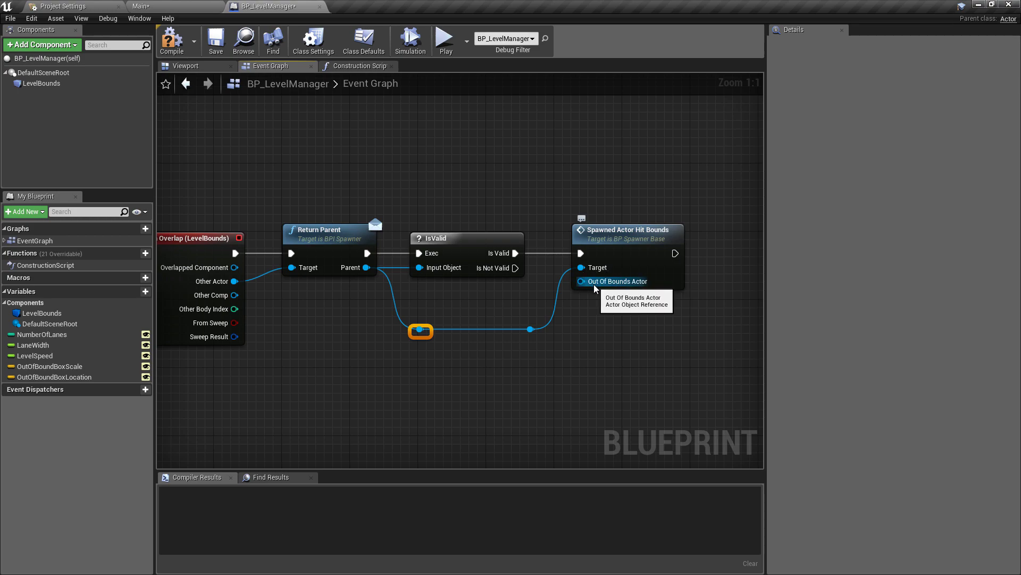
pyautogui.moveTo(245, 277)
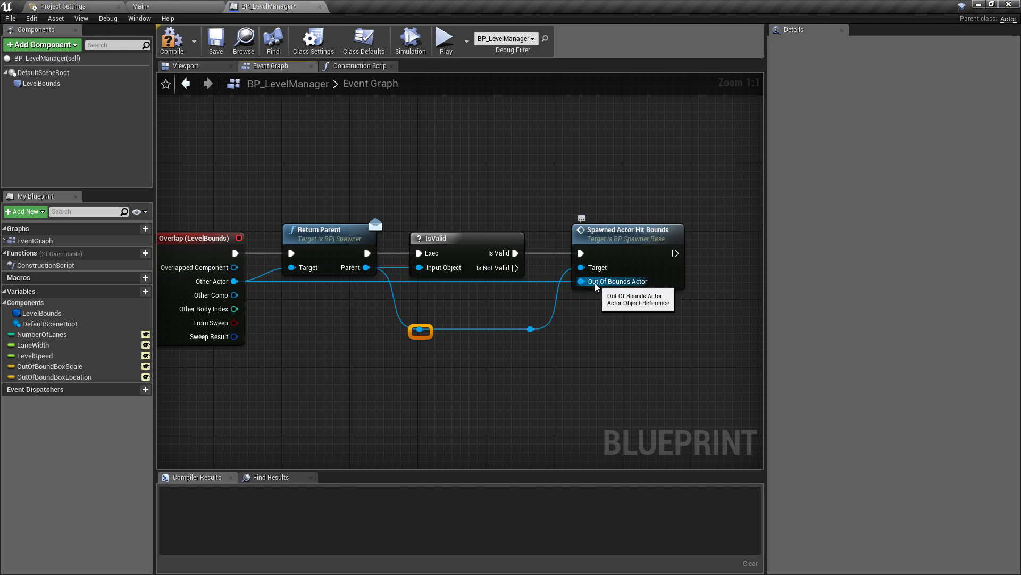
pyautogui.moveTo(587, 267)
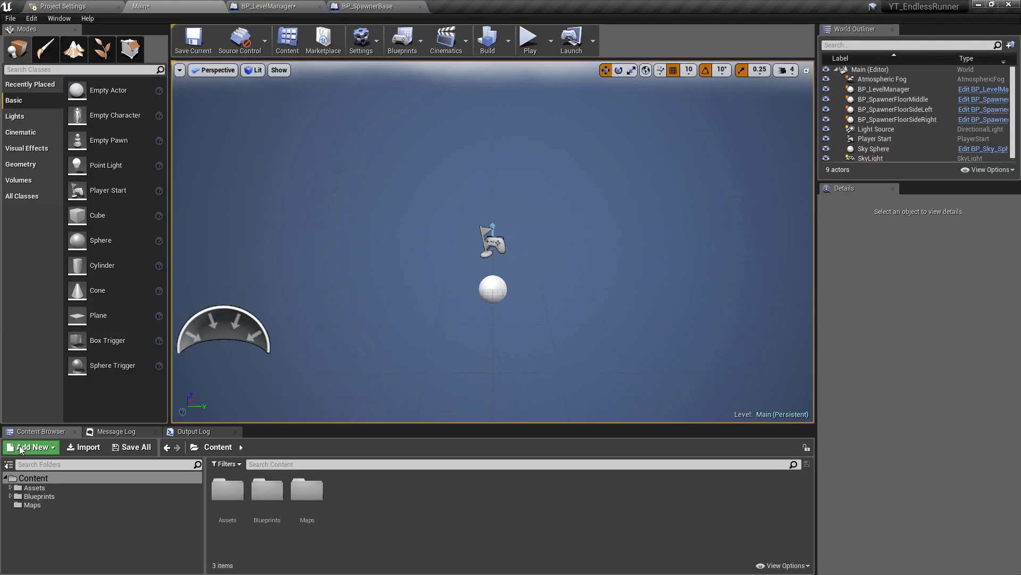
# - Review BP_SpawnerFloor's Spawn Actor function, then its BeginPlay event graph
pyautogui.click(39, 496)
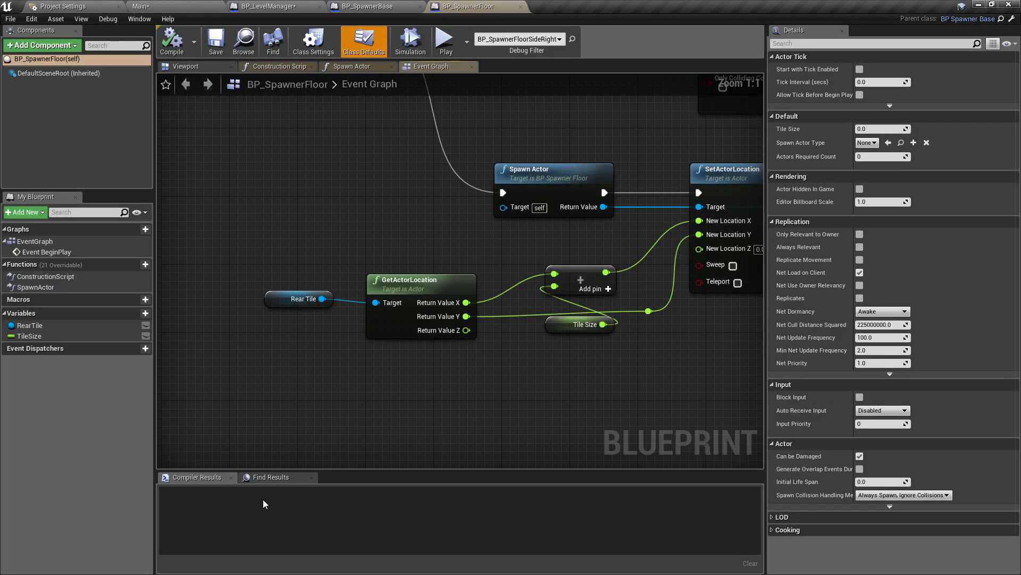
pyautogui.click(352, 66)
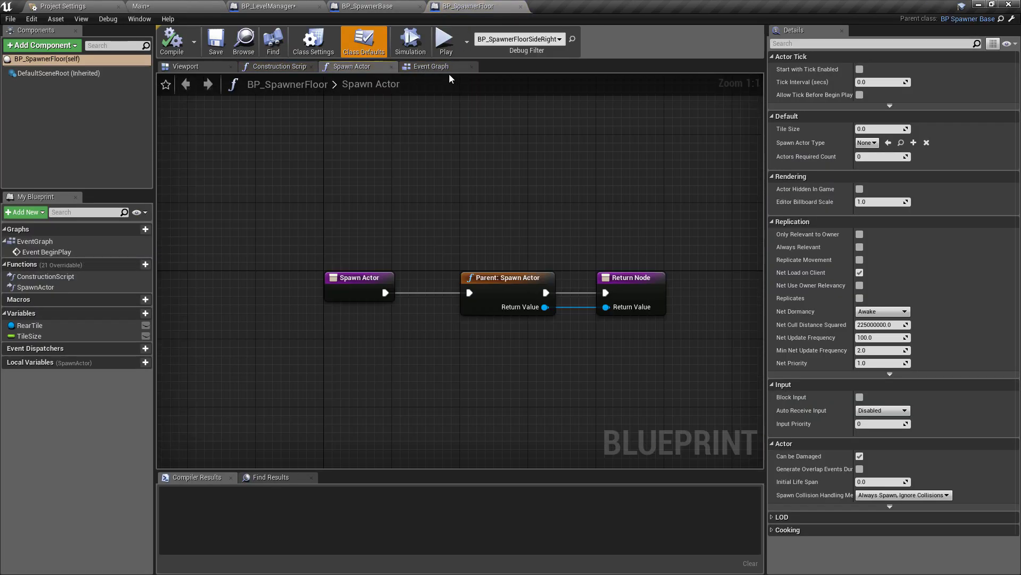
pyautogui.click(430, 66)
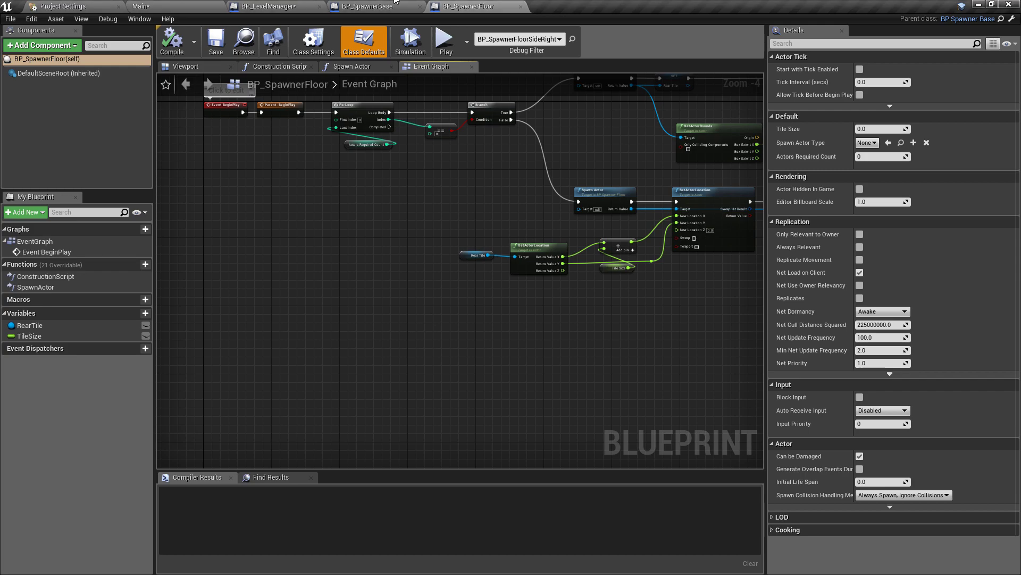
pyautogui.moveTo(186, 262)
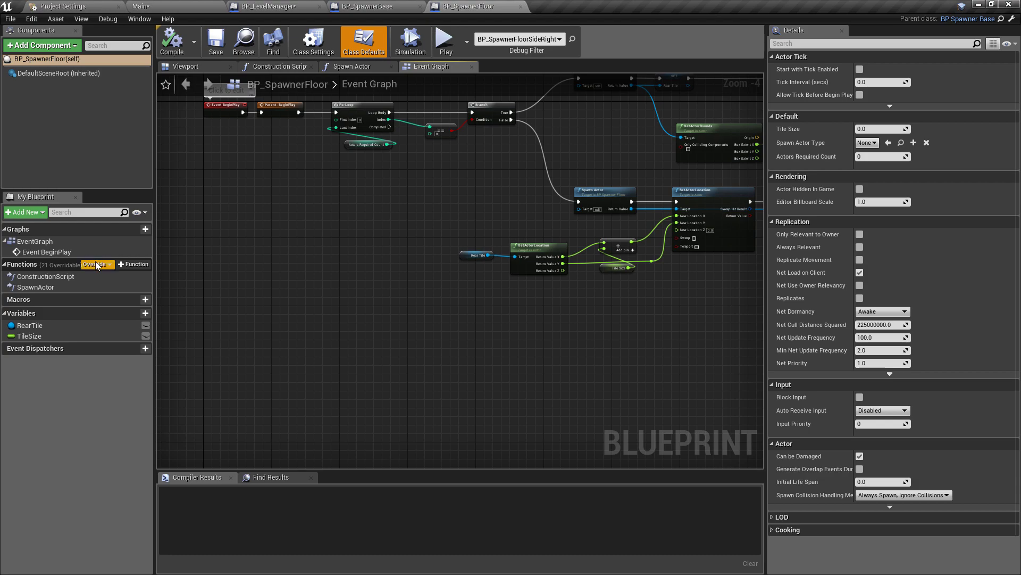
# - Override Spawned Actor Hit Bounds and add a SetActorLocation call on the Out Of Bounds Actor
pyautogui.click(97, 264)
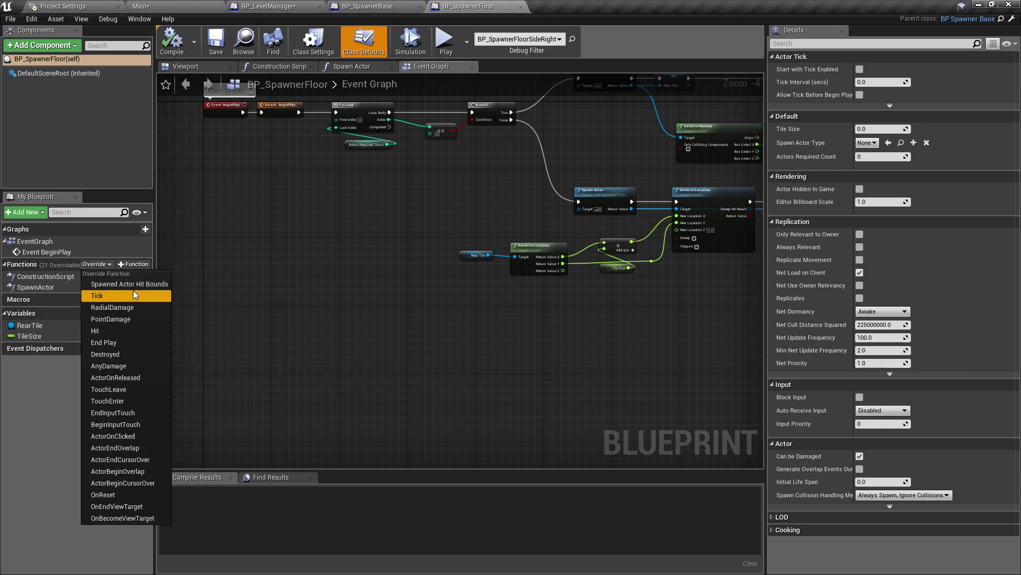
pyautogui.click(129, 283)
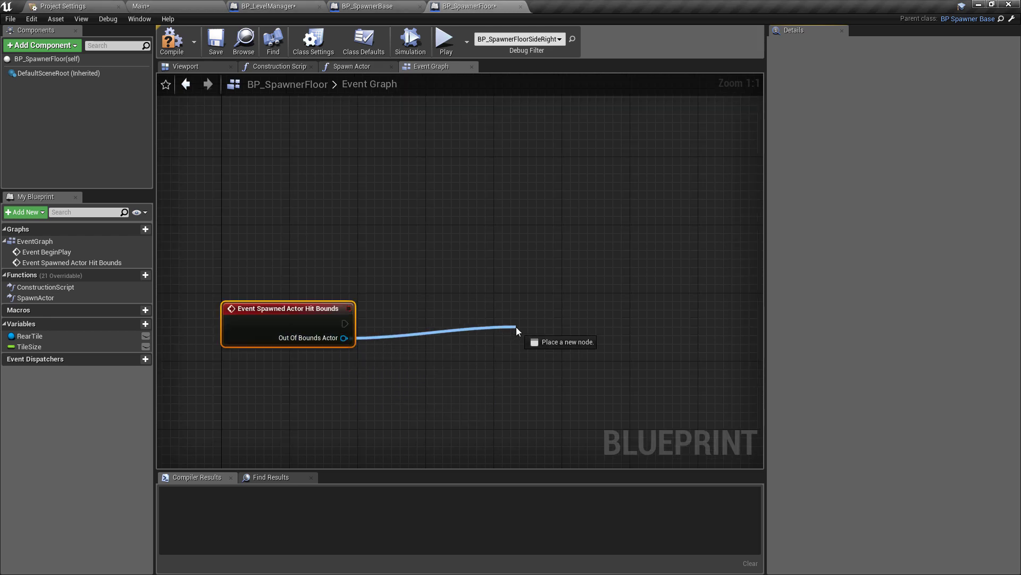
pyautogui.click(518, 330)
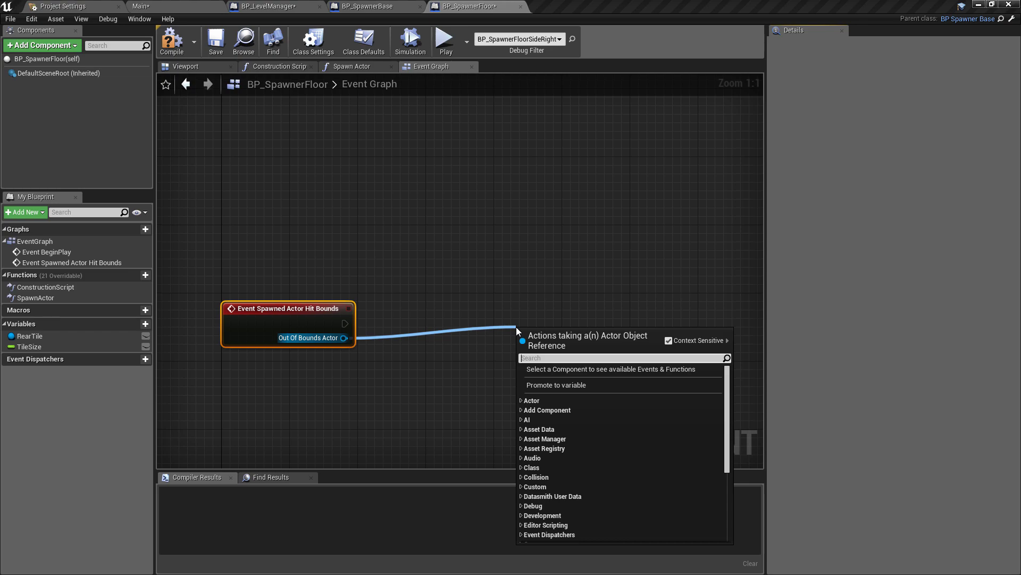
pyautogui.write('seta')
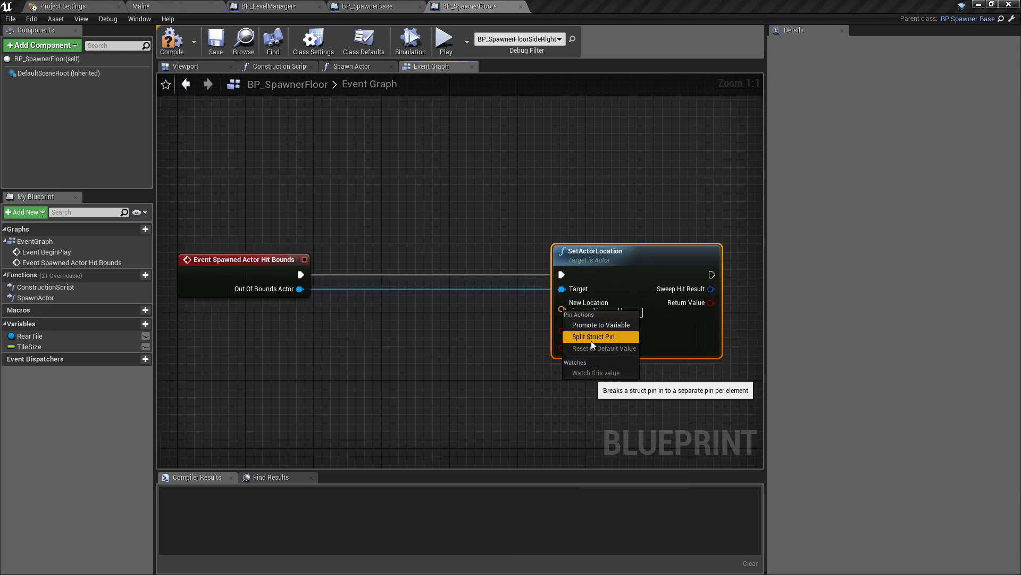
# - Build the new location from Rear Tile's GetActorLocation with Tile Size added to X
pyautogui.click(593, 336)
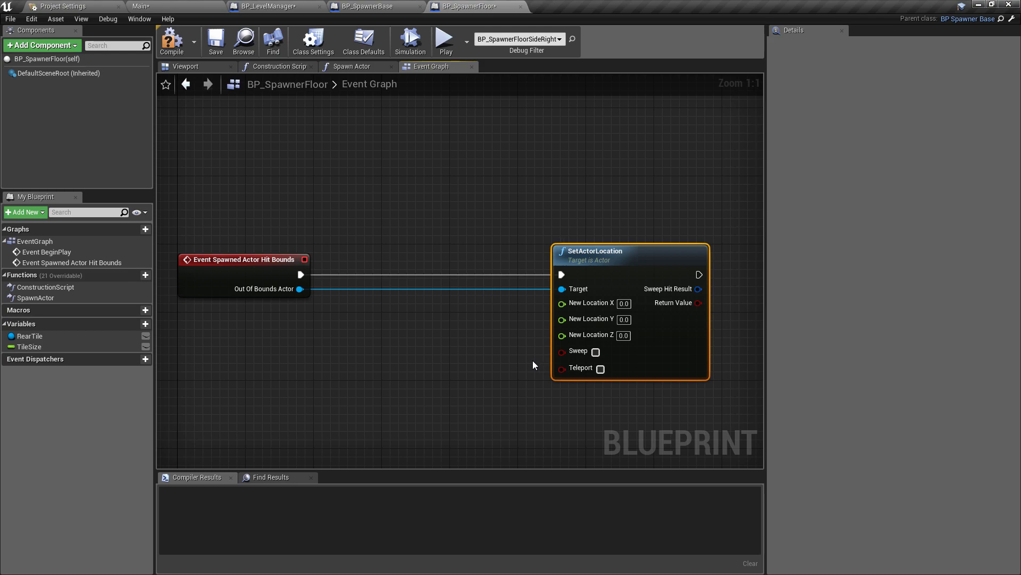
pyautogui.moveTo(590, 334)
pyautogui.write('getactorloca')
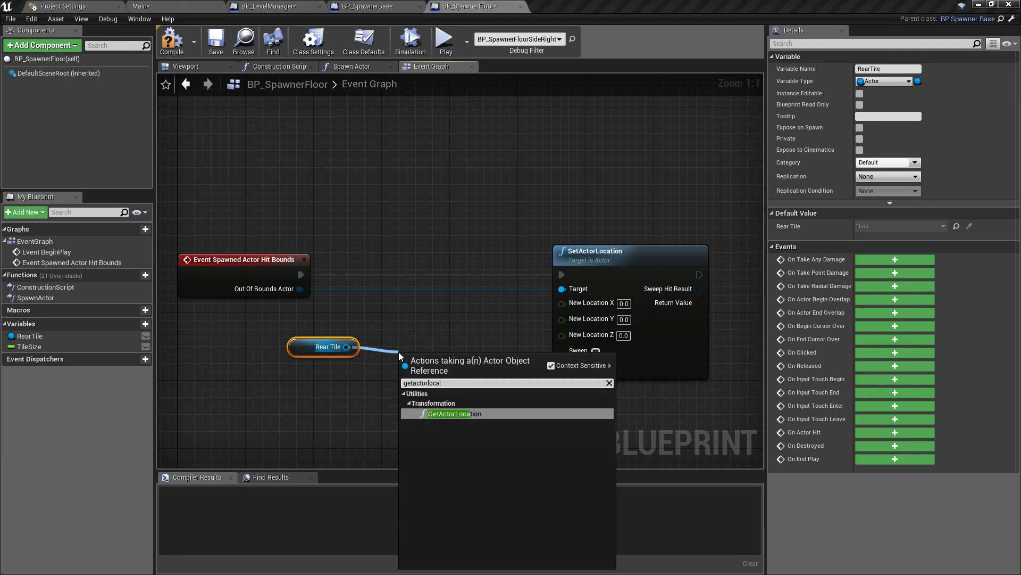
pyautogui.click(450, 414)
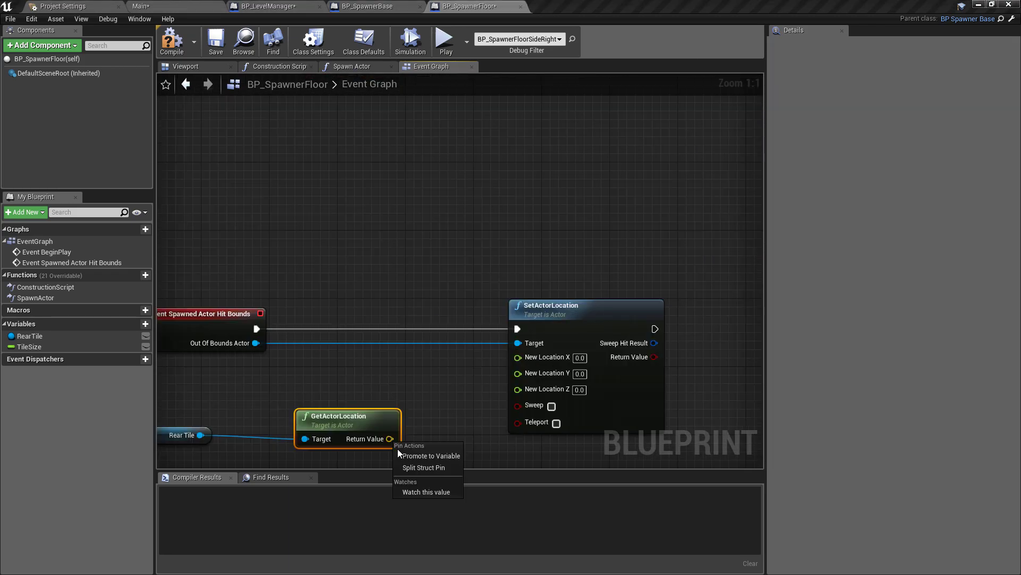
pyautogui.click(423, 467)
pyautogui.write('+')
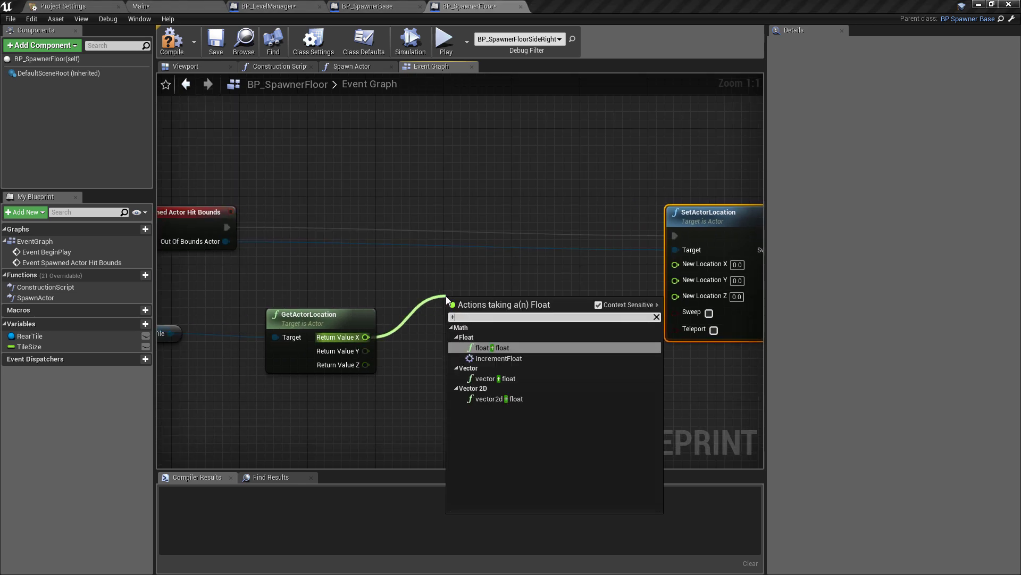
pyautogui.click(496, 347)
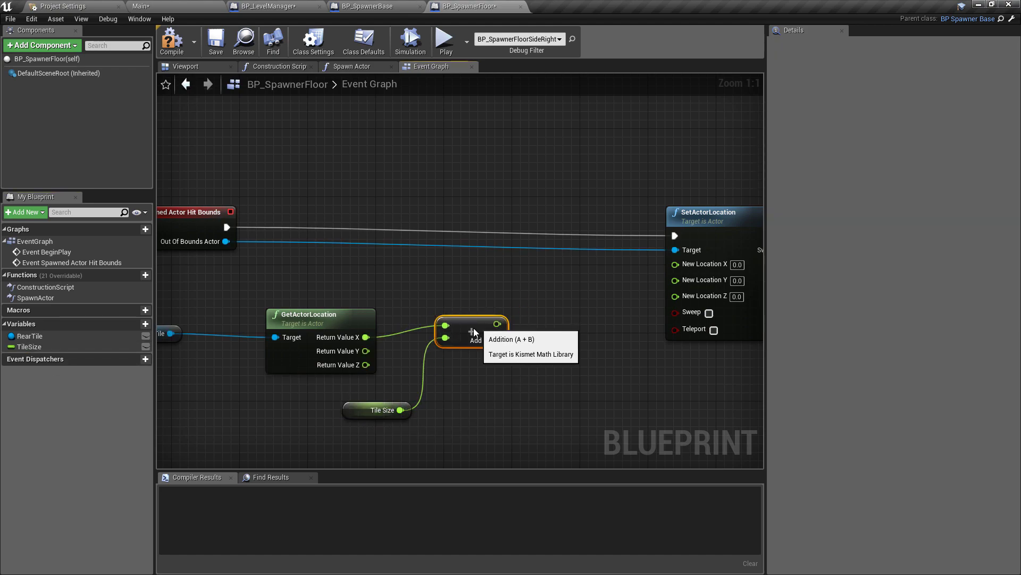
pyautogui.moveTo(460, 315)
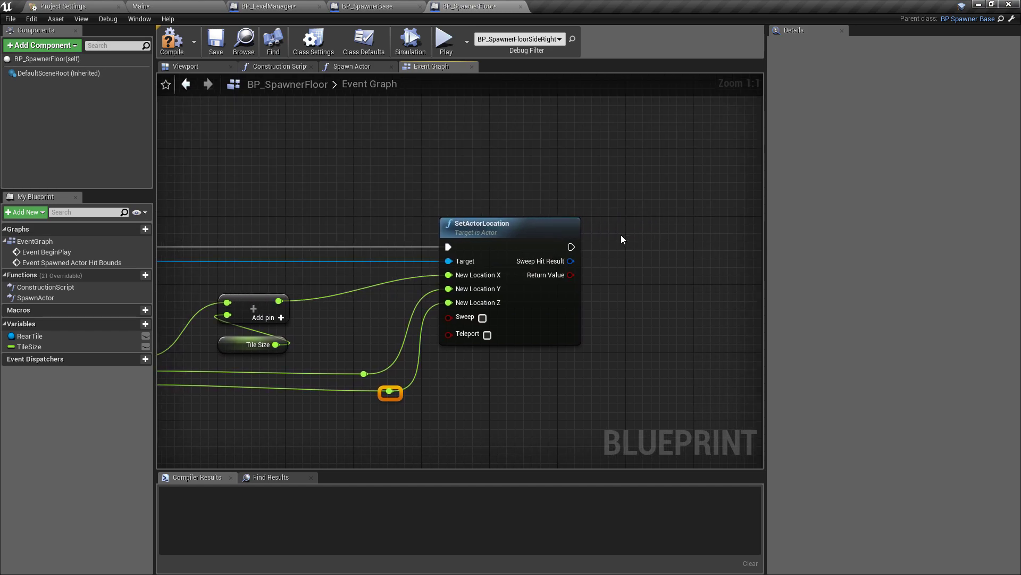
pyautogui.moveTo(291, 267)
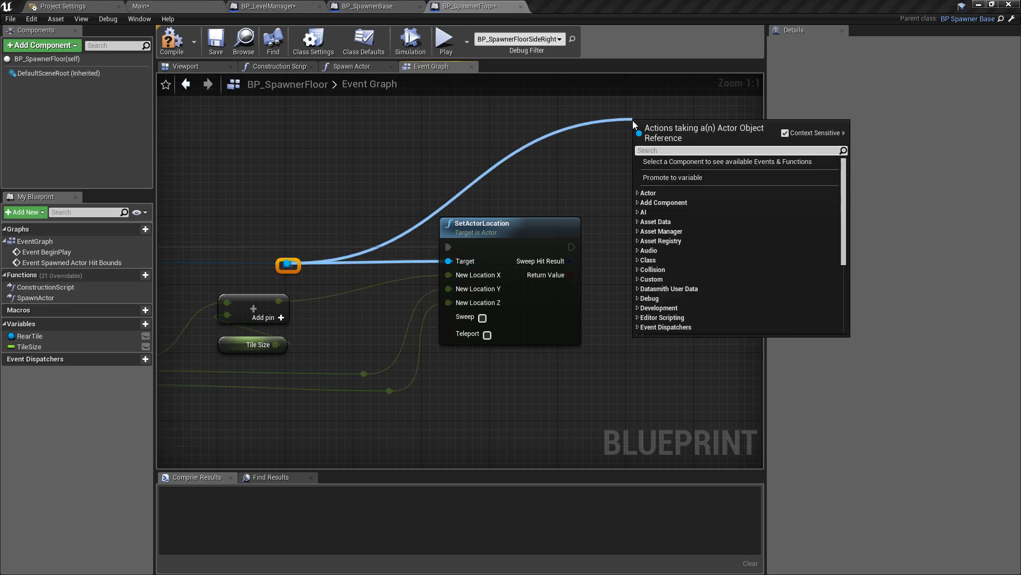
# - Set Rear Tile to the relocated actor after SetActorLocation
pyautogui.write('rear')
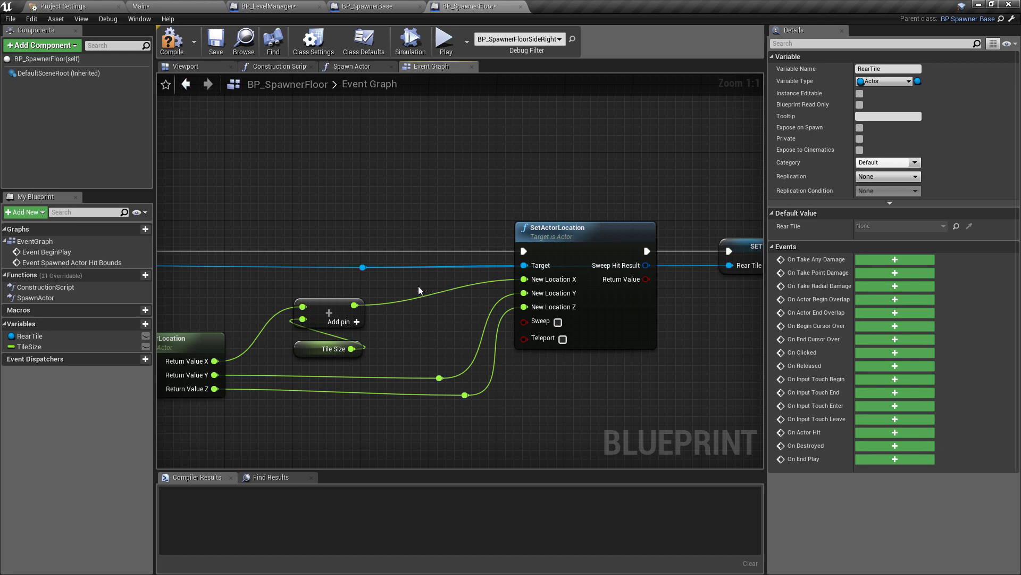
pyautogui.moveTo(372, 141)
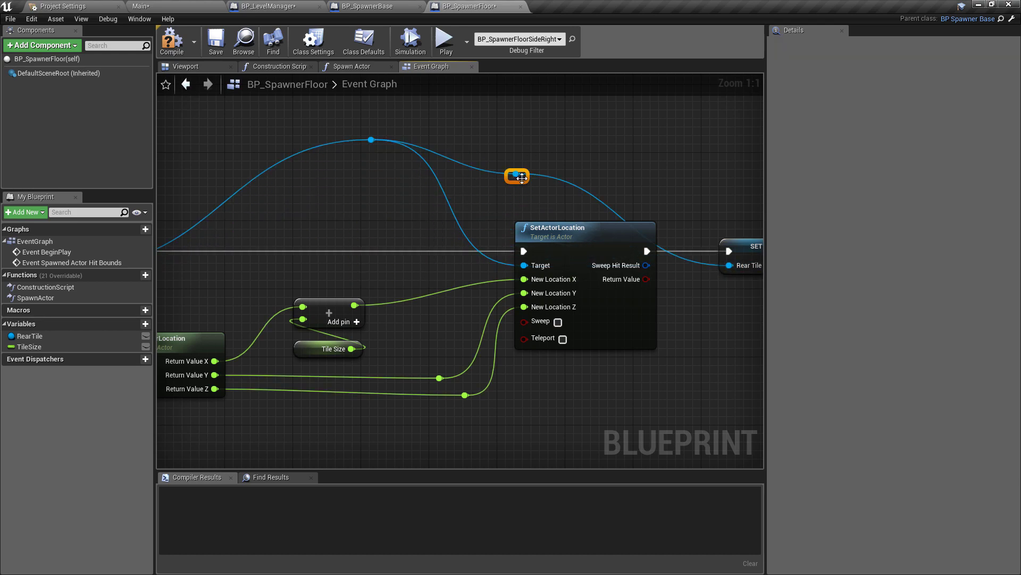
pyautogui.scroll(-3)
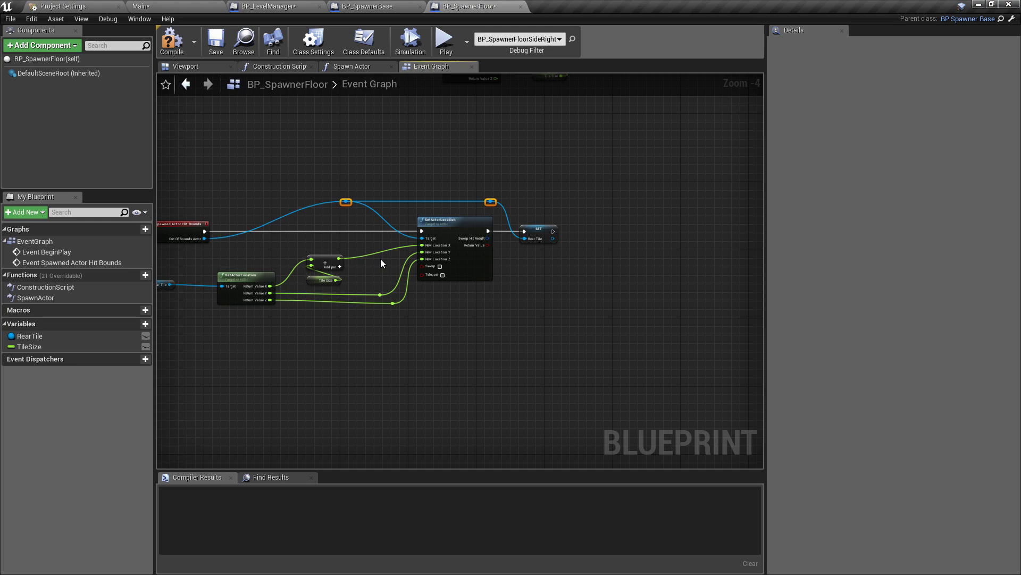
pyautogui.moveTo(621, 220)
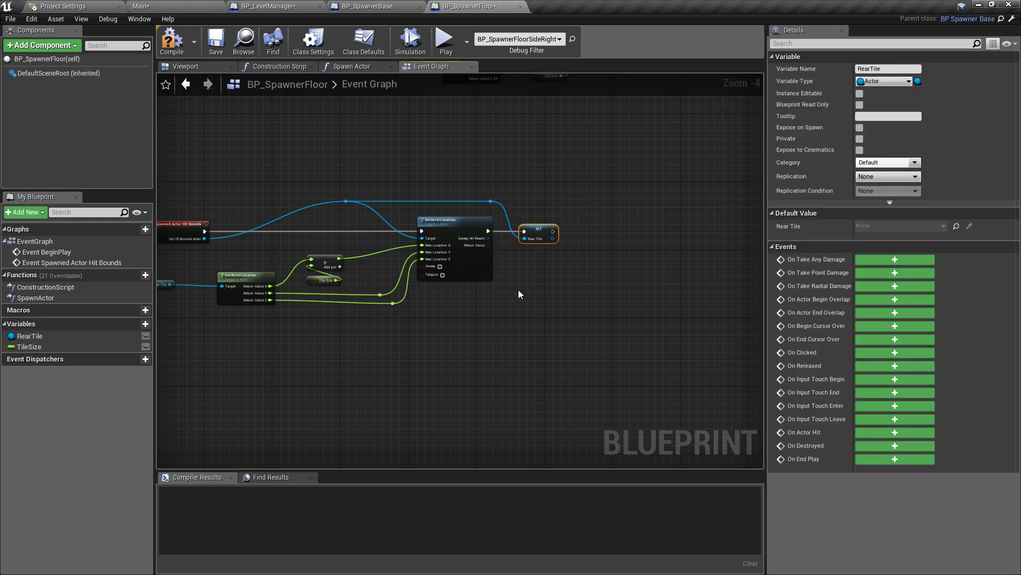
# - Compile BP_SpawnerFloor, play-test the Main level, then pause and detach to inspect the tiles
pyautogui.click(172, 41)
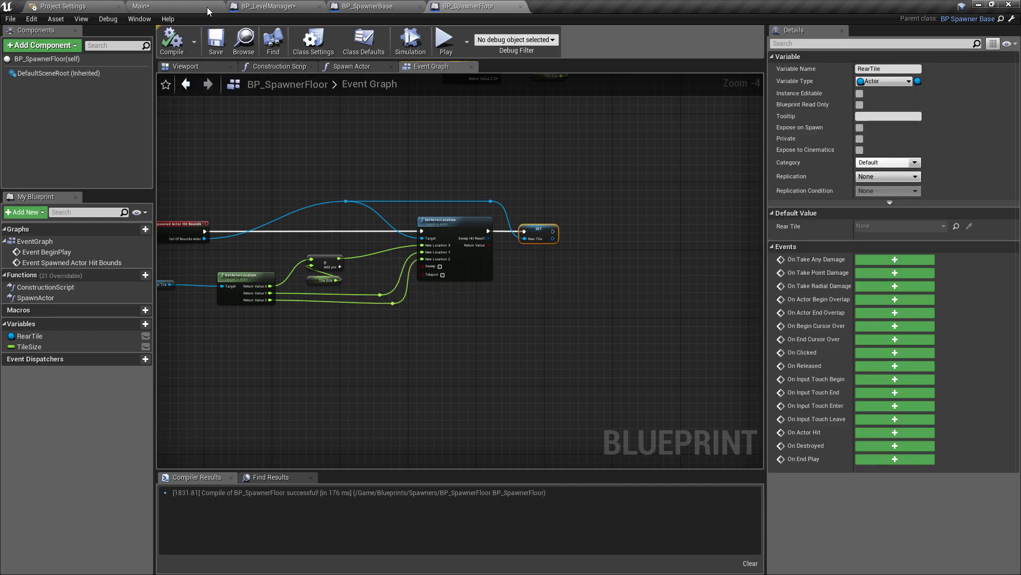
pyautogui.click(142, 6)
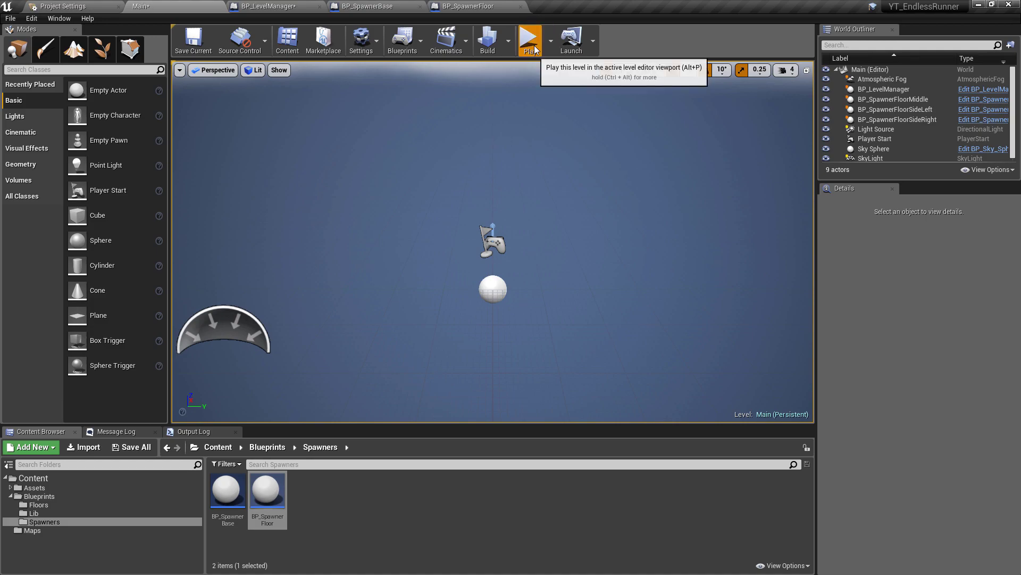
pyautogui.click(529, 41)
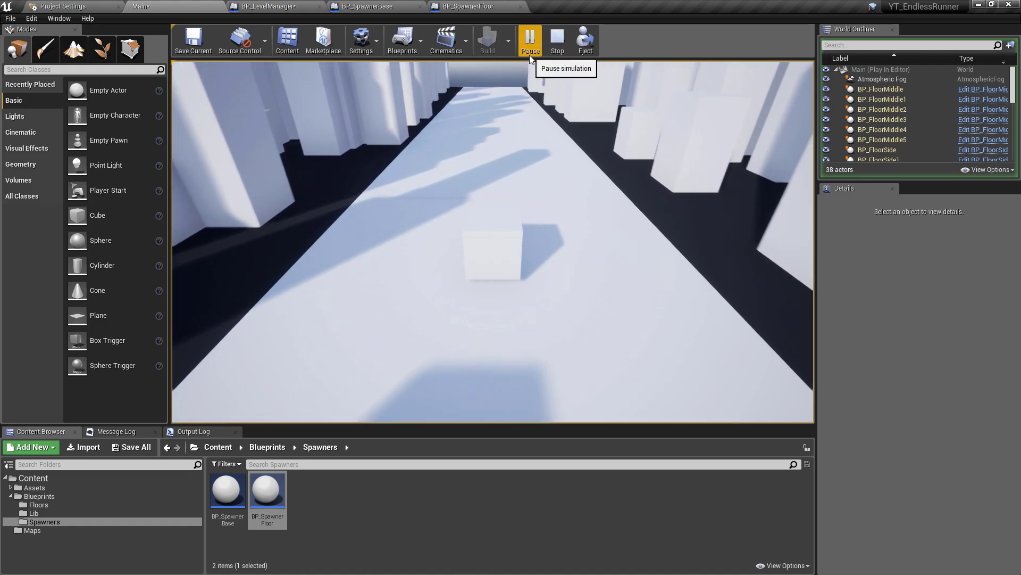
pyautogui.click(529, 41)
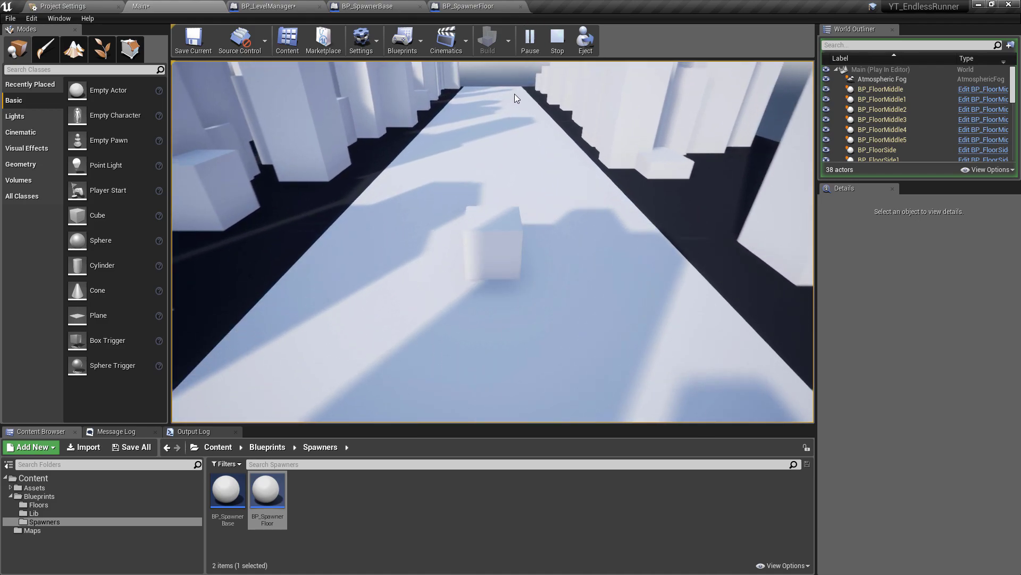
pyautogui.click(584, 40)
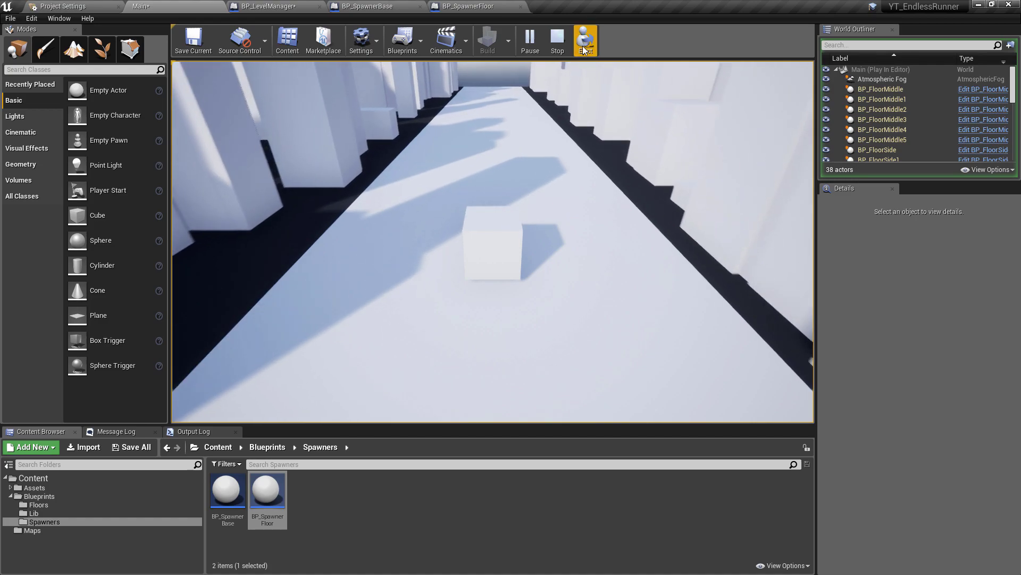
pyautogui.click(585, 40)
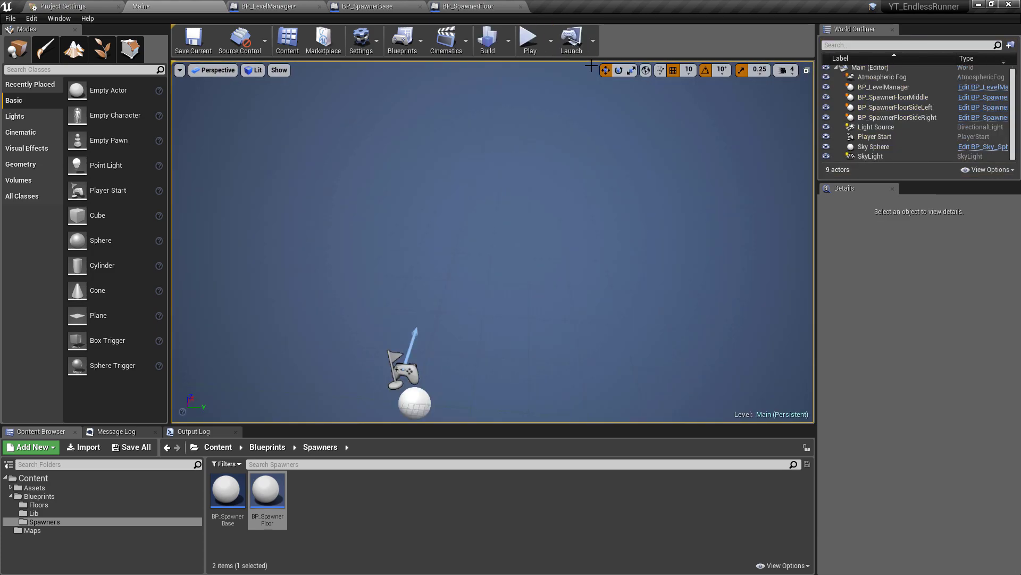
pyautogui.moveTo(261, 6)
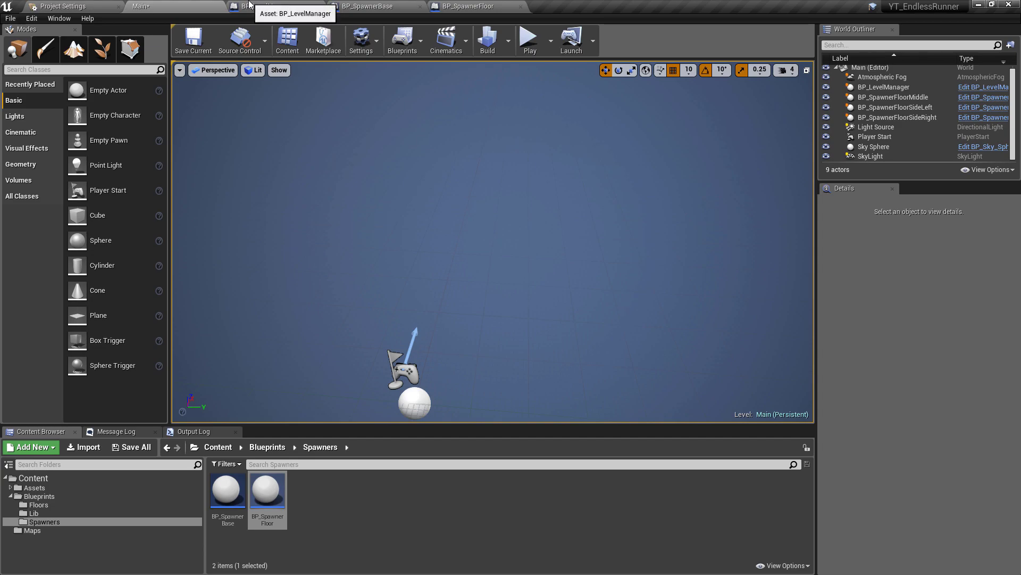
# - Set BP_FloorMiddle's StaticMesh Scale Z to 0.5 in the full blueprint editor
pyautogui.click(273, 6)
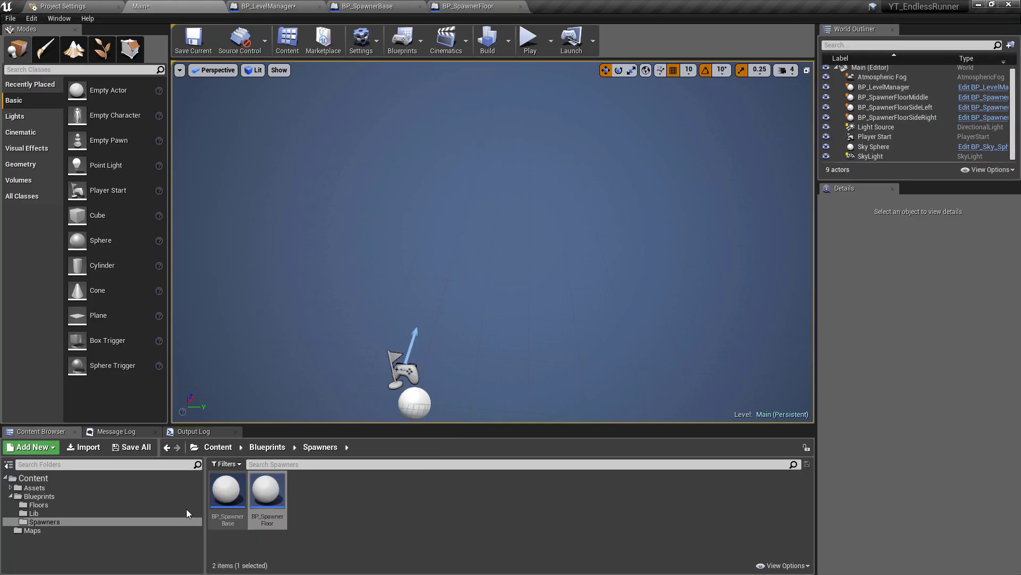
pyautogui.click(39, 504)
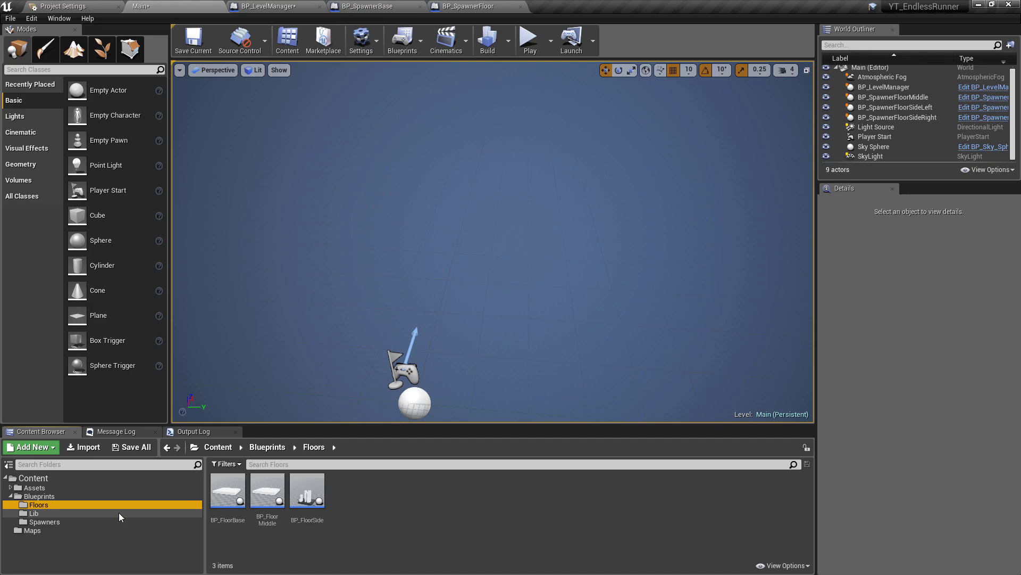
pyautogui.doubleClick(266, 489)
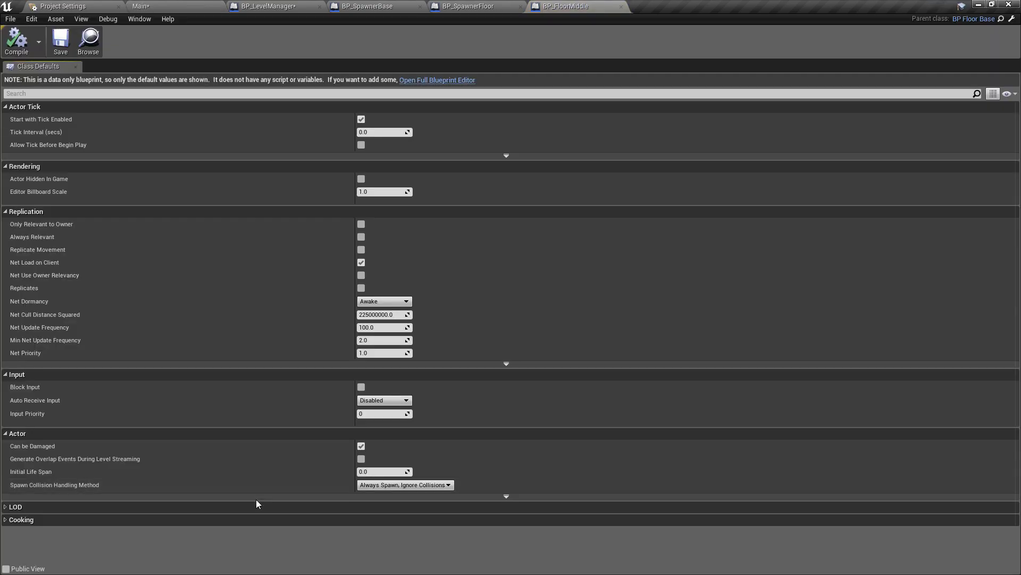
pyautogui.click(436, 80)
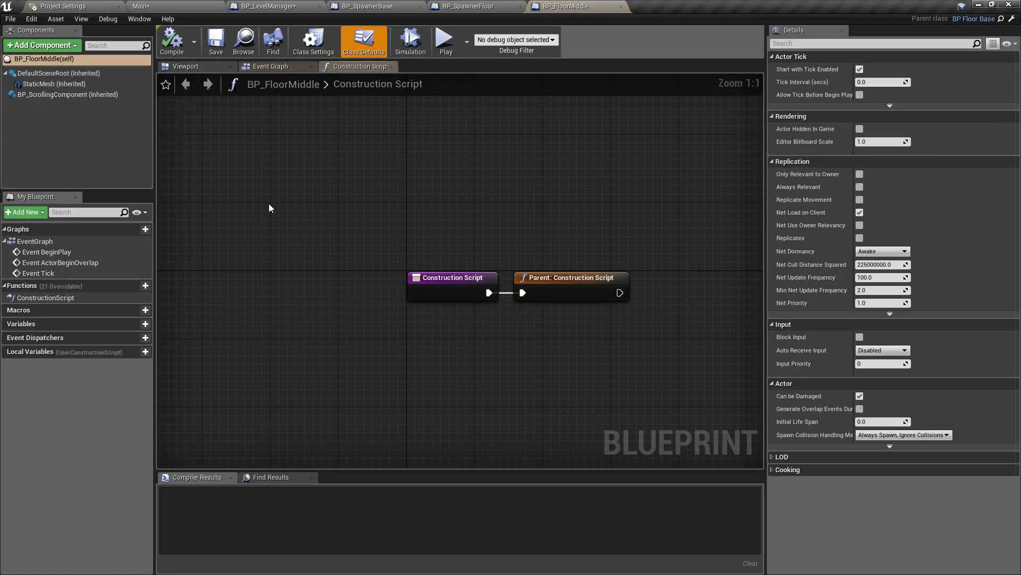
pyautogui.click(54, 83)
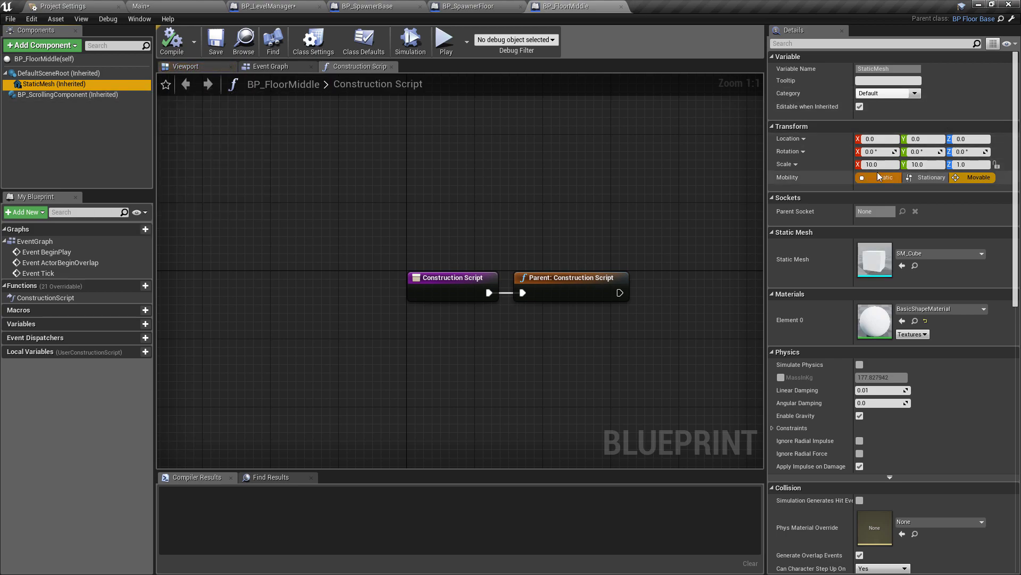
pyautogui.click(878, 164)
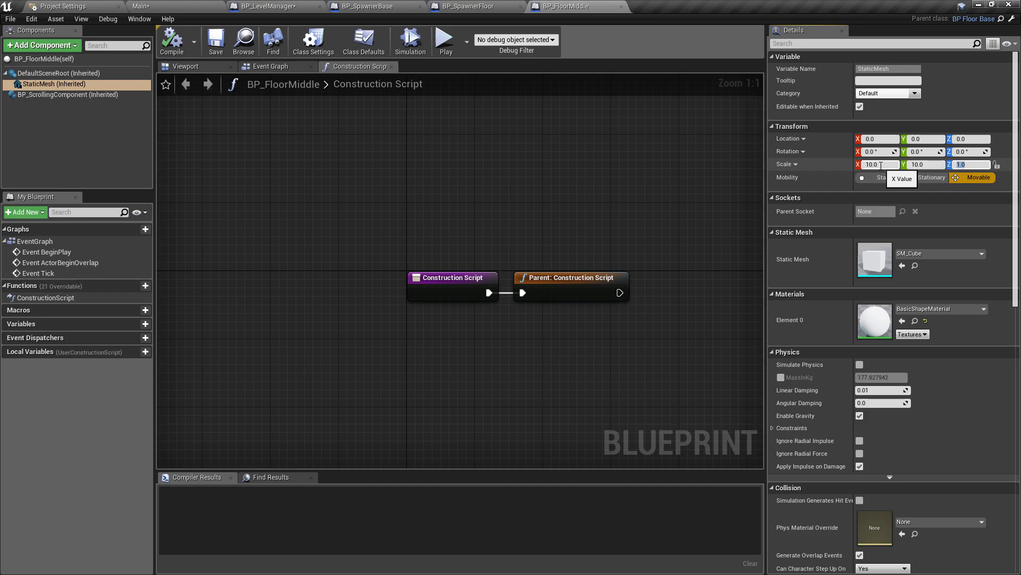
pyautogui.write('0.5')
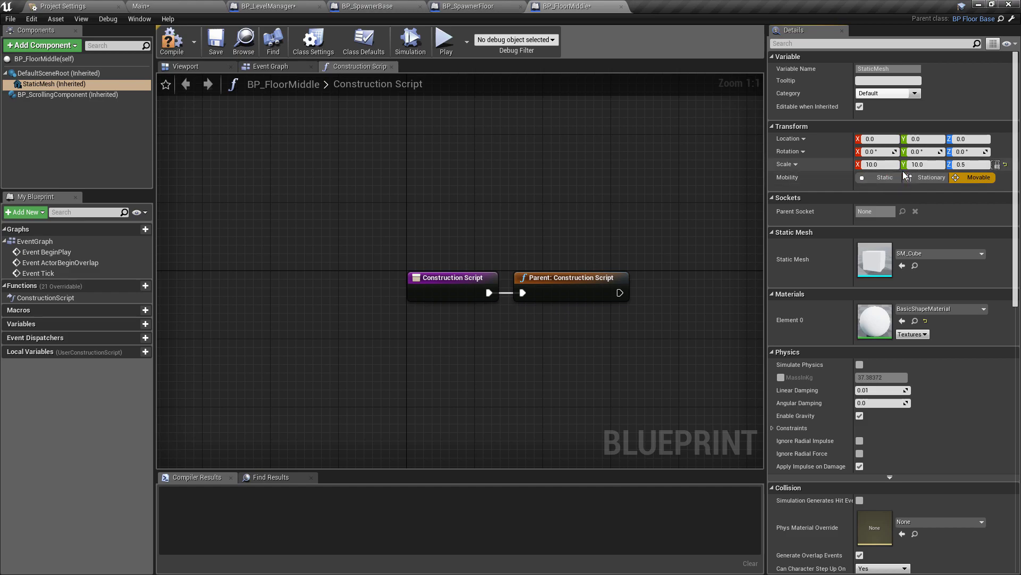
# - Run a standalone game preview of the thinner floor and return to the Main level
pyautogui.click(446, 39)
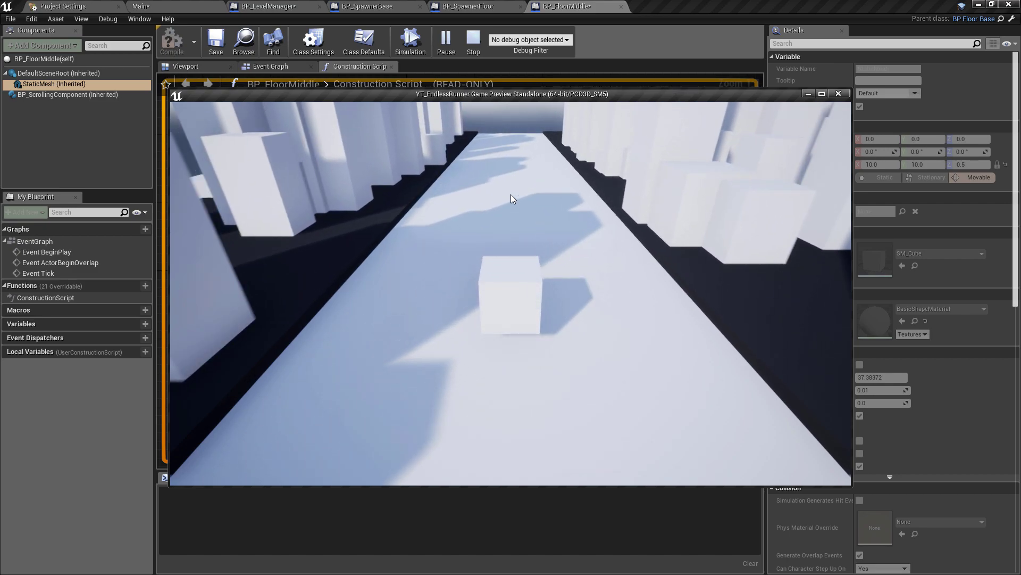
pyautogui.click(472, 42)
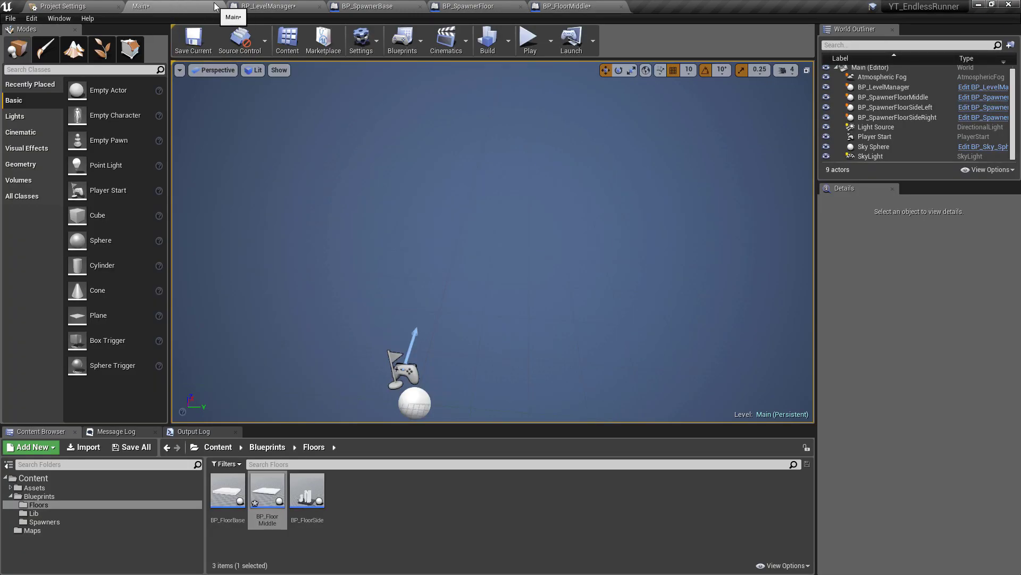
pyautogui.moveTo(529, 40)
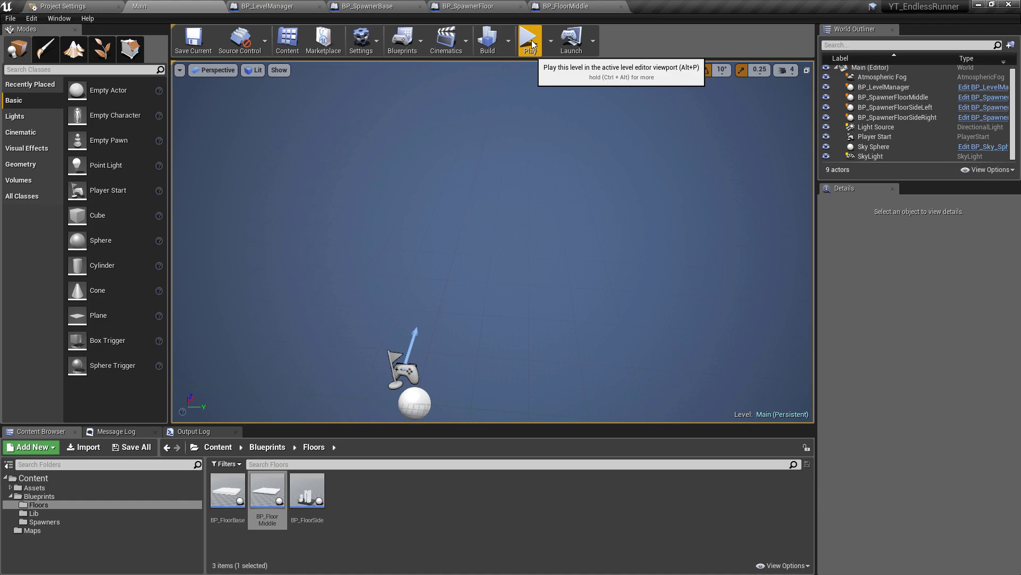
# - Start a play-in-editor session, pause it and eject to a free-flying camera
pyautogui.click(530, 40)
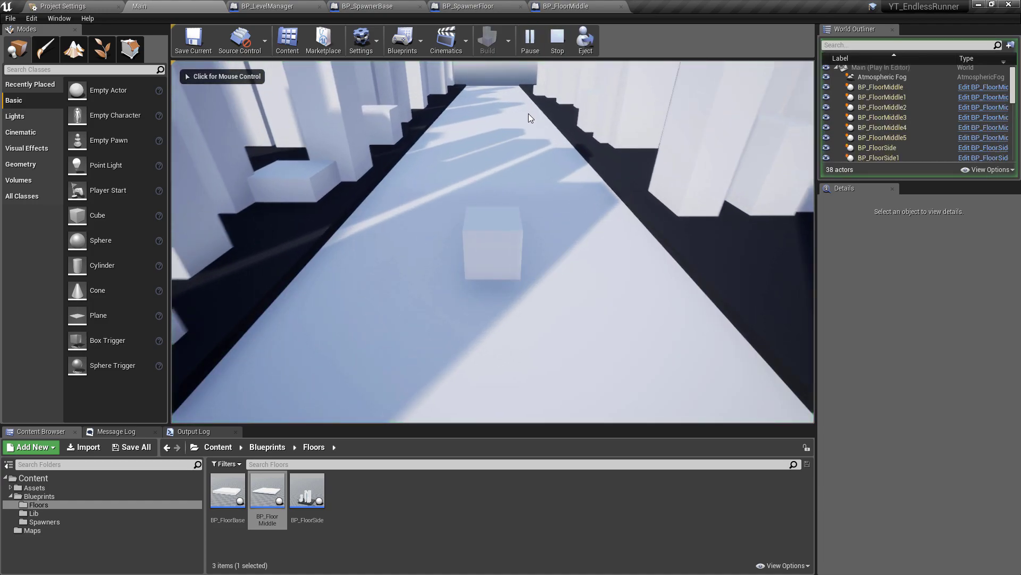
pyautogui.click(529, 40)
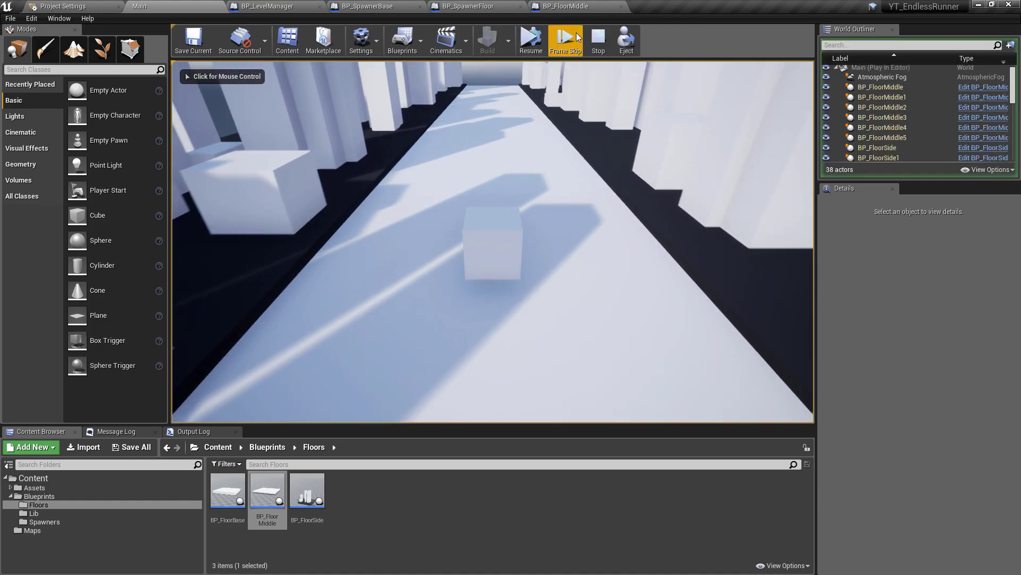
pyautogui.click(597, 40)
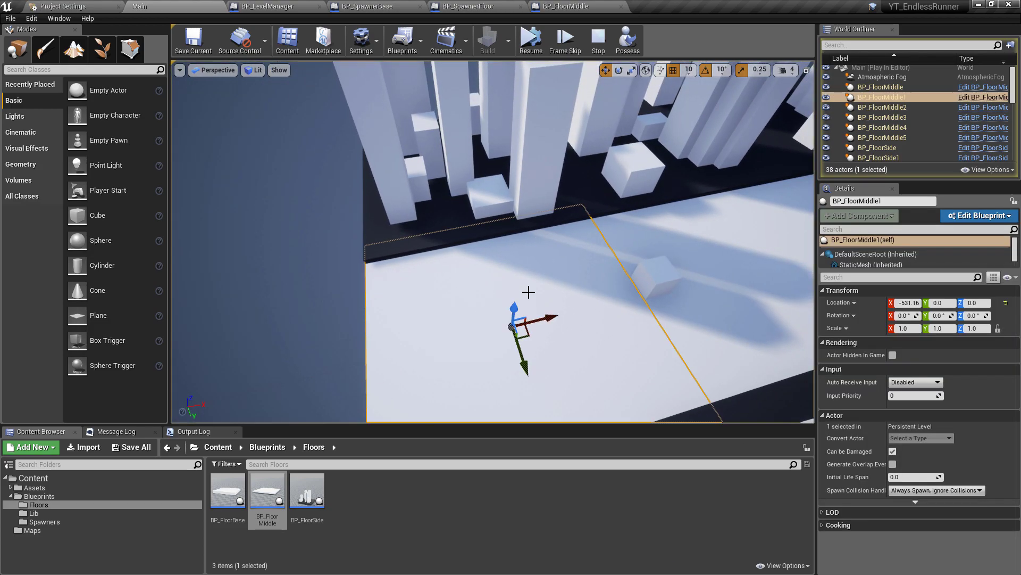
# - Inspect the spawned BP_FloorMiddle2 and BP_FloorMiddle1 tiles from the World Outliner
pyautogui.click(883, 106)
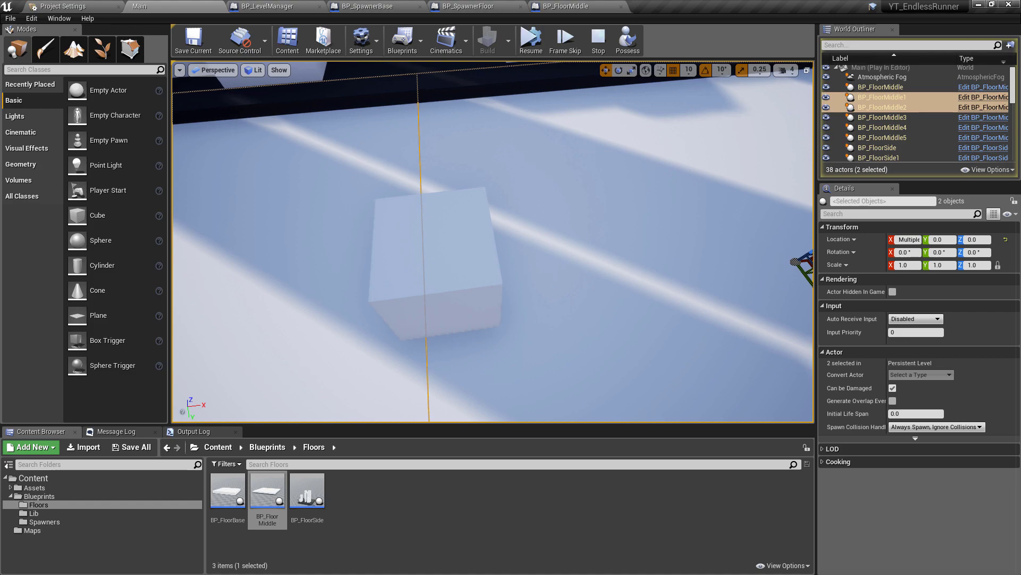
pyautogui.click(883, 117)
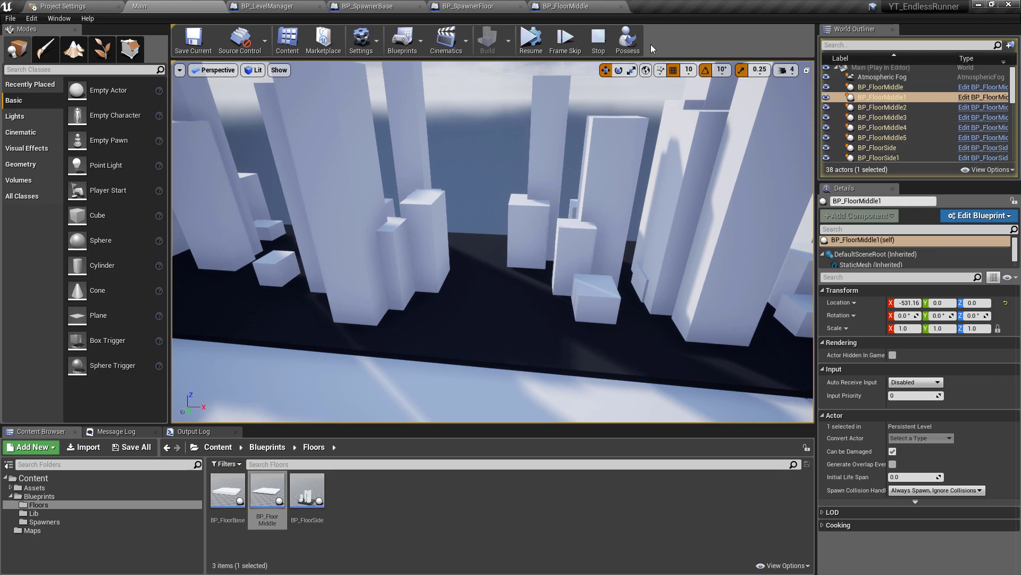
# - Resume and re-pause the play session twice to let more tiles spawn
pyautogui.click(530, 39)
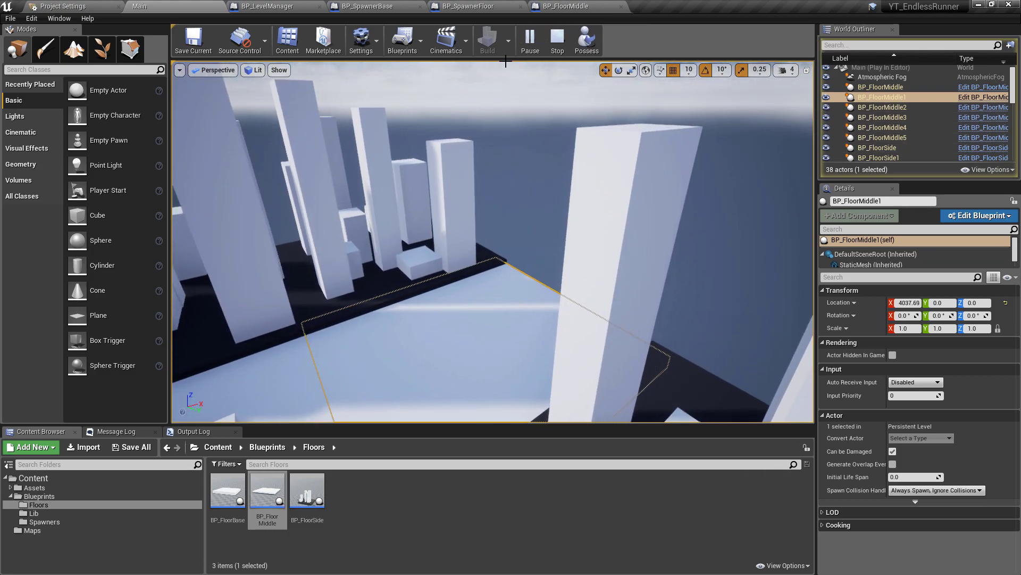
pyautogui.click(530, 40)
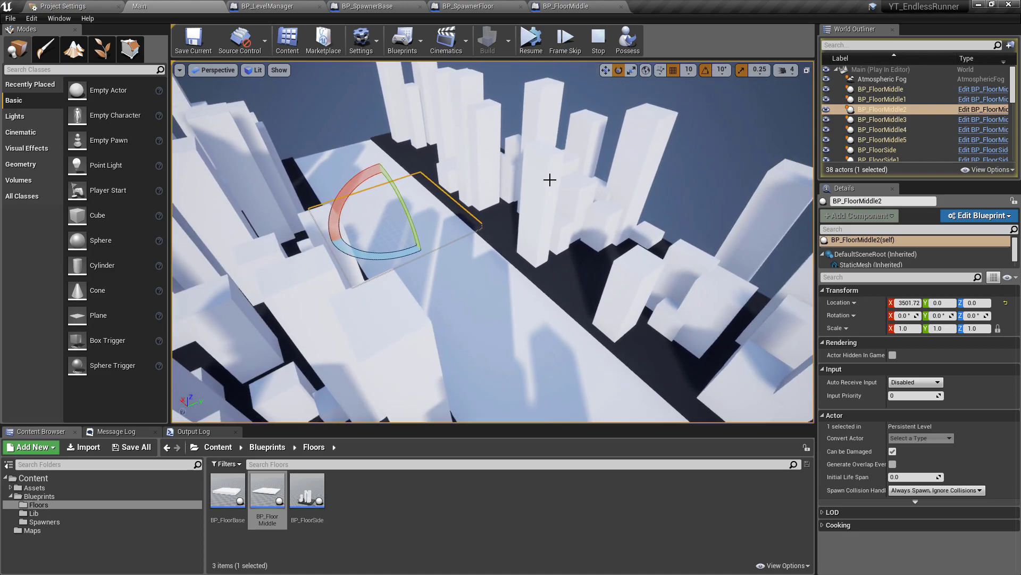
pyautogui.click(530, 40)
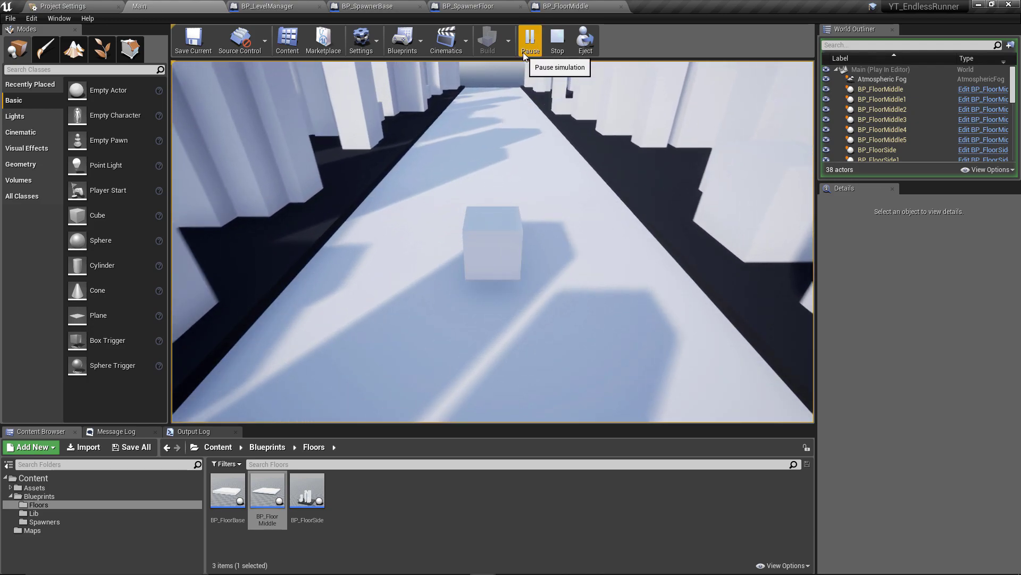
pyautogui.click(530, 40)
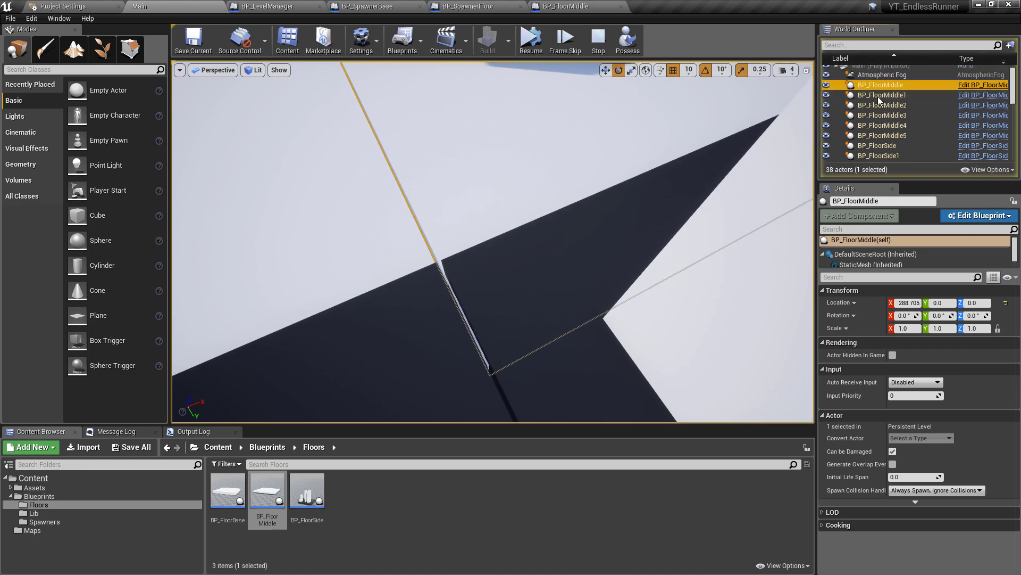
# - Compare BP_FloorMiddle5 against BP_FloorMiddle to inspect the seam where tiles meet
pyautogui.click(883, 135)
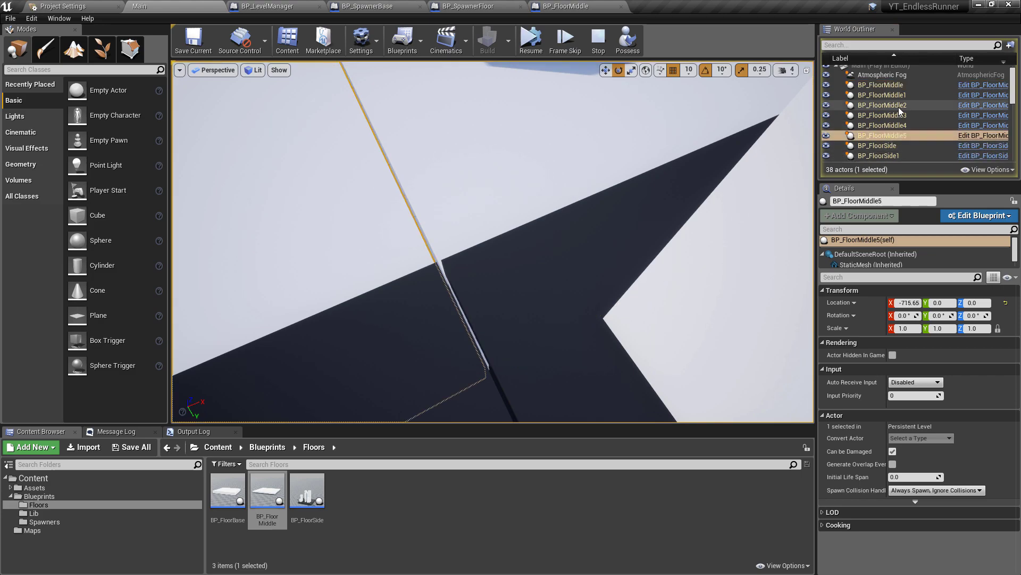
pyautogui.click(883, 85)
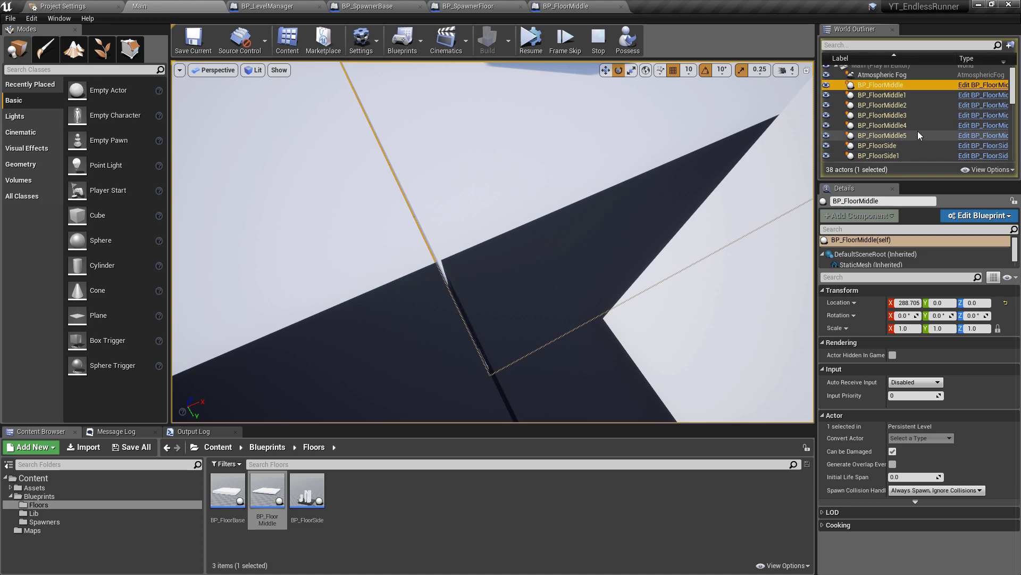
pyautogui.click(883, 135)
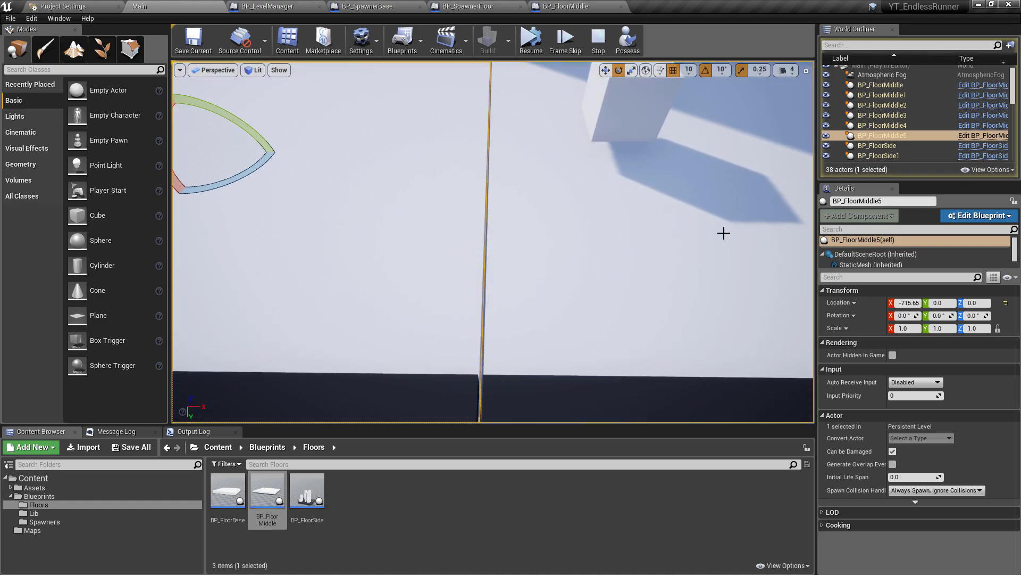
pyautogui.moveTo(659, 237)
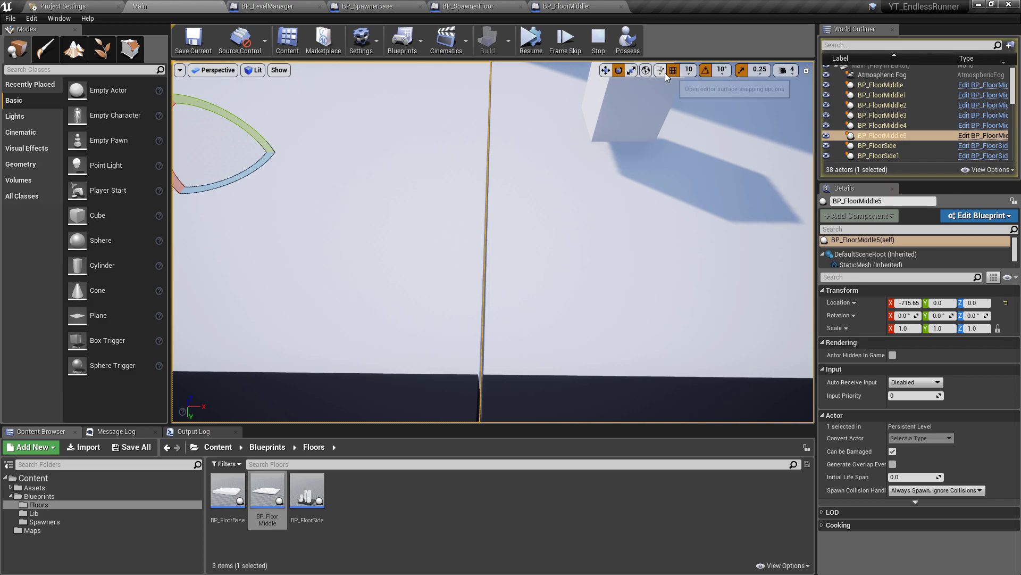
pyautogui.moveTo(659, 70)
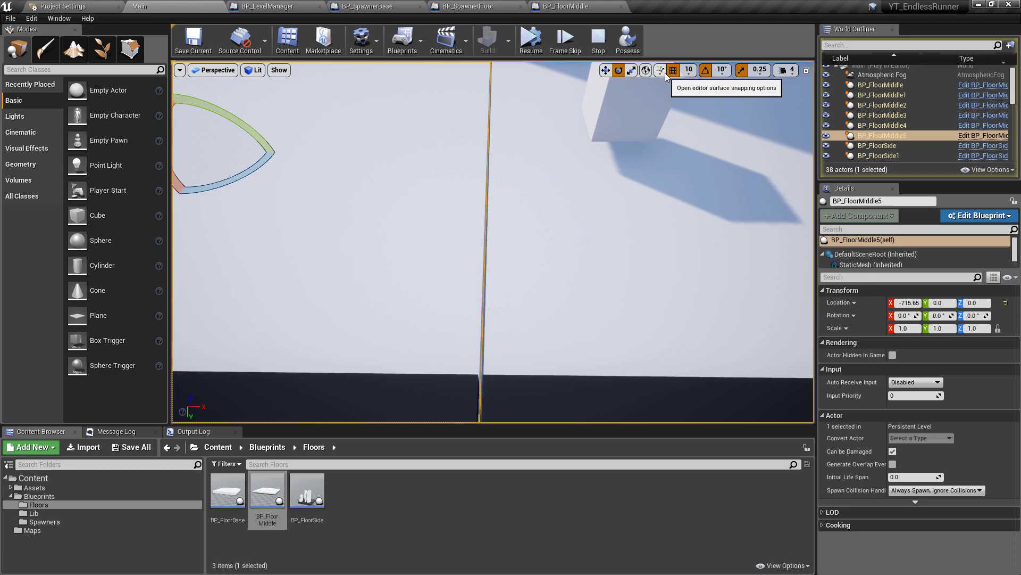